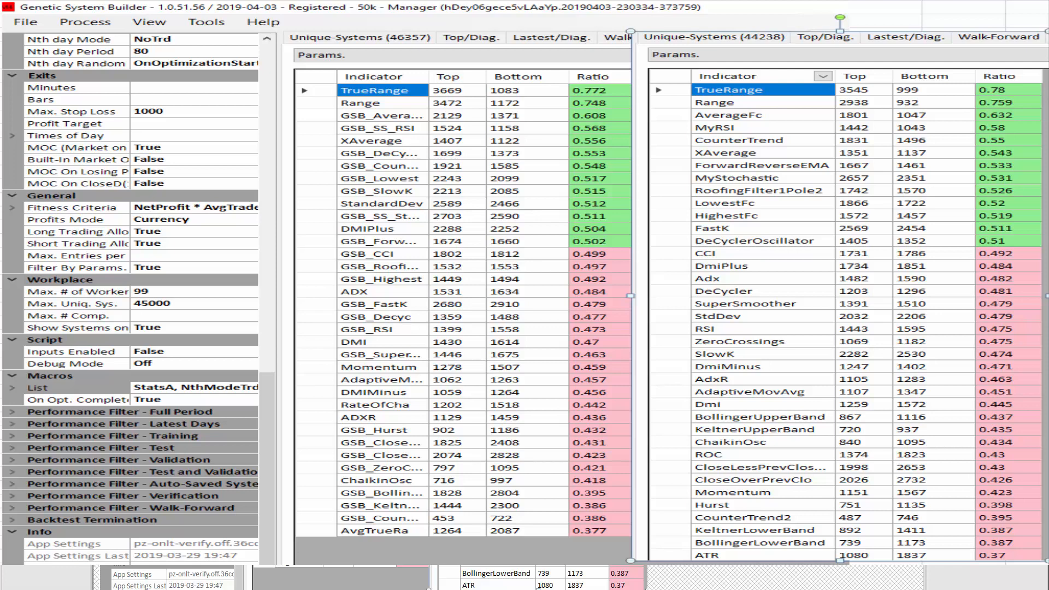
pyautogui.moveTo(736, 574)
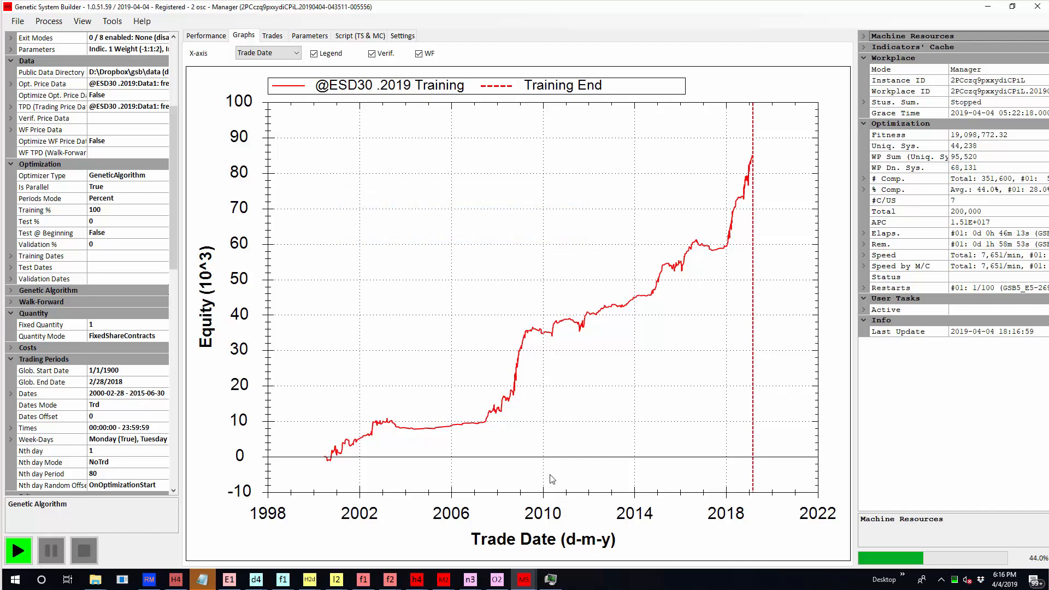
pyautogui.moveTo(230, 333)
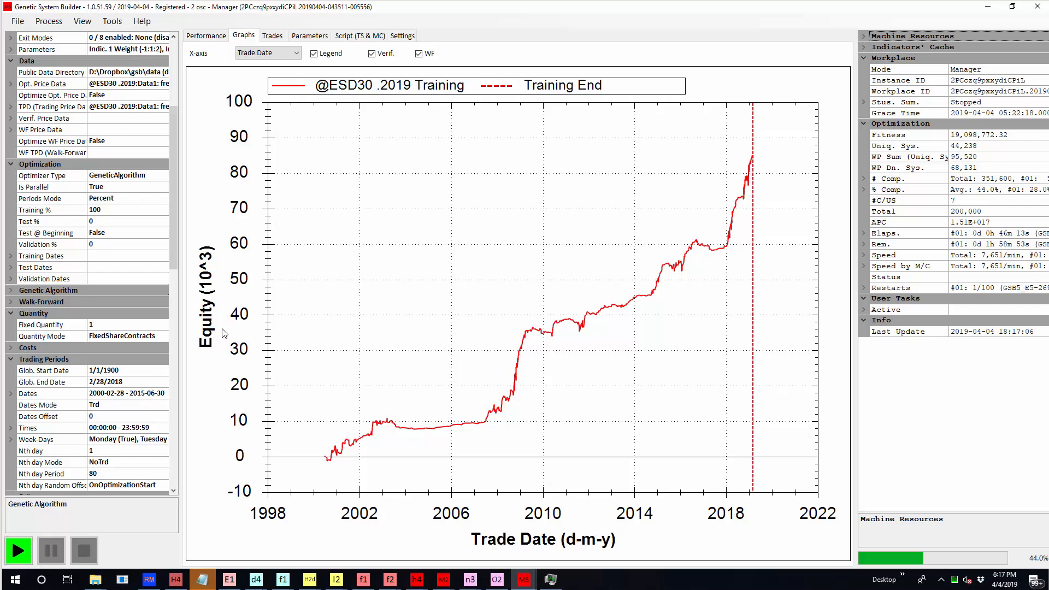
pyautogui.moveTo(364, 421)
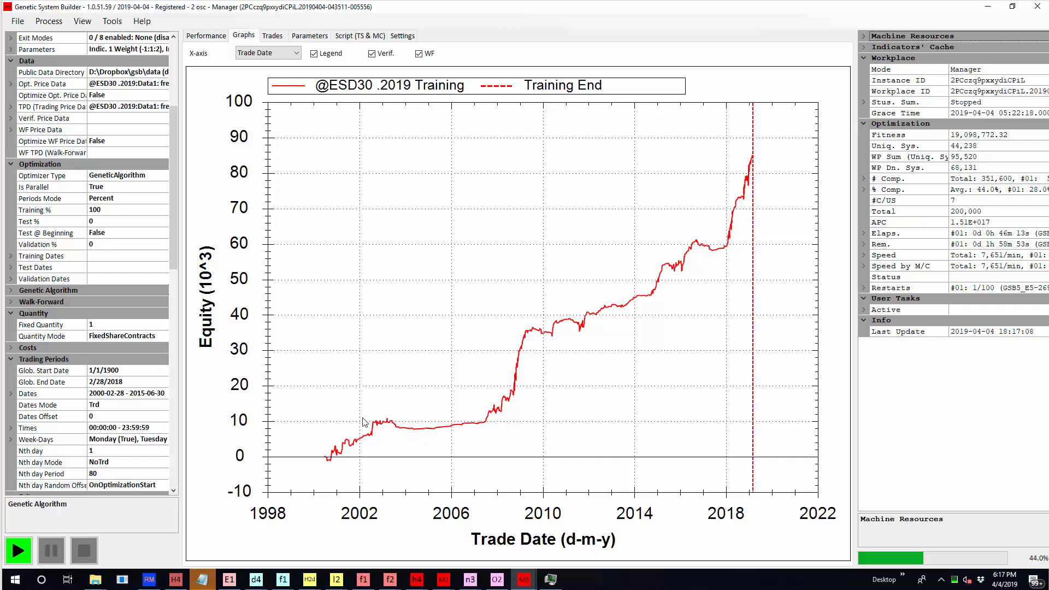
pyautogui.moveTo(373, 443)
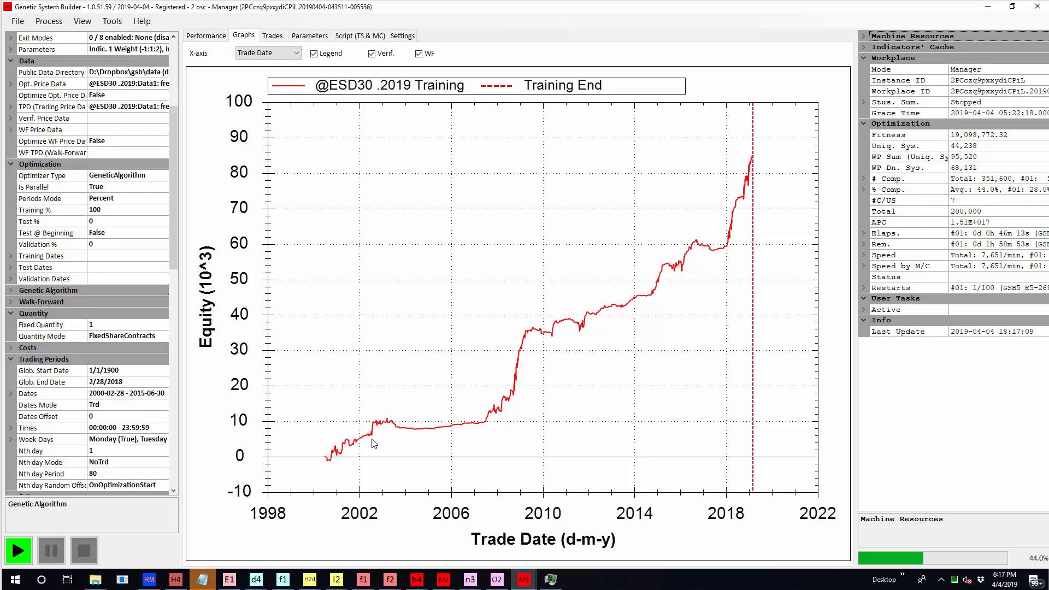
pyautogui.moveTo(646, 293)
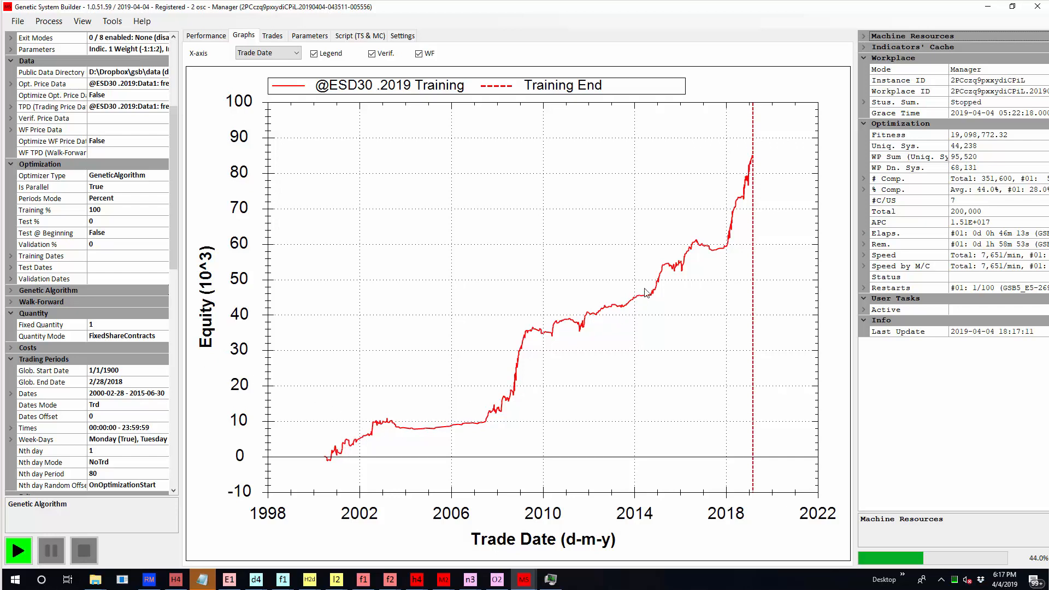
pyautogui.moveTo(432, 264)
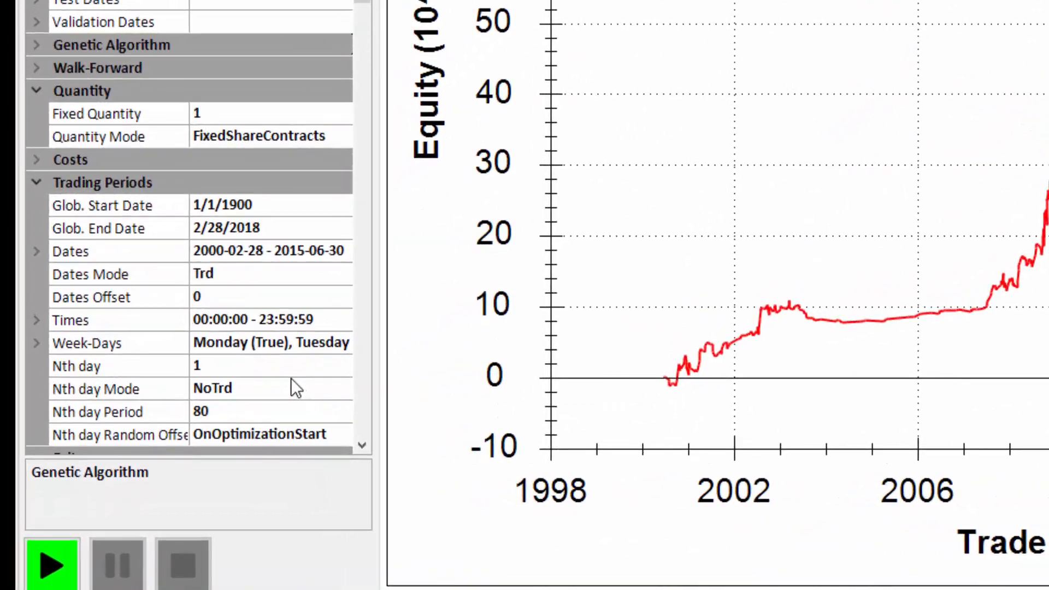
pyautogui.moveTo(237, 418)
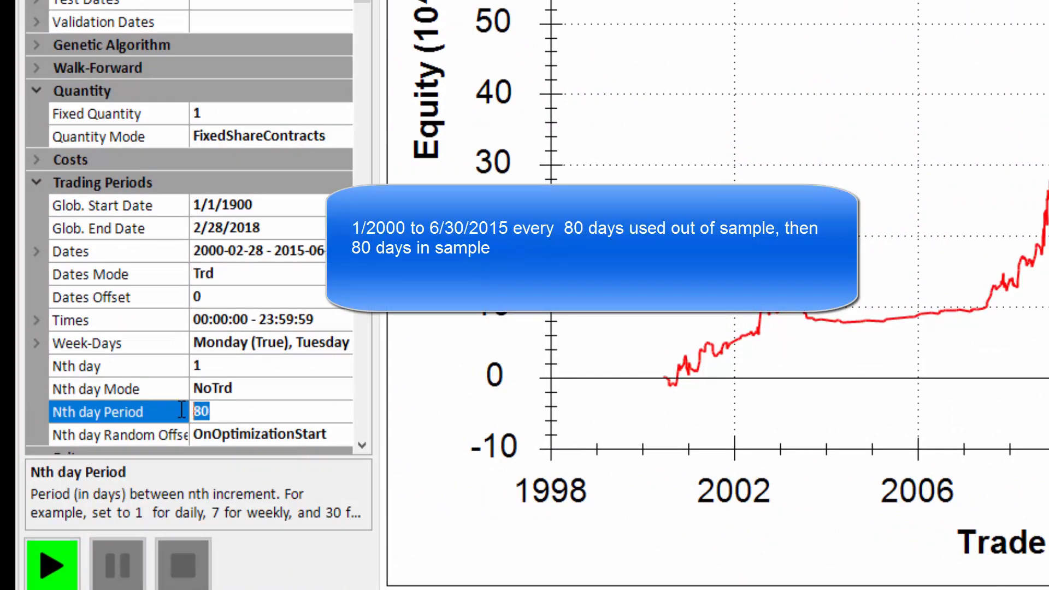
pyautogui.moveTo(217, 412)
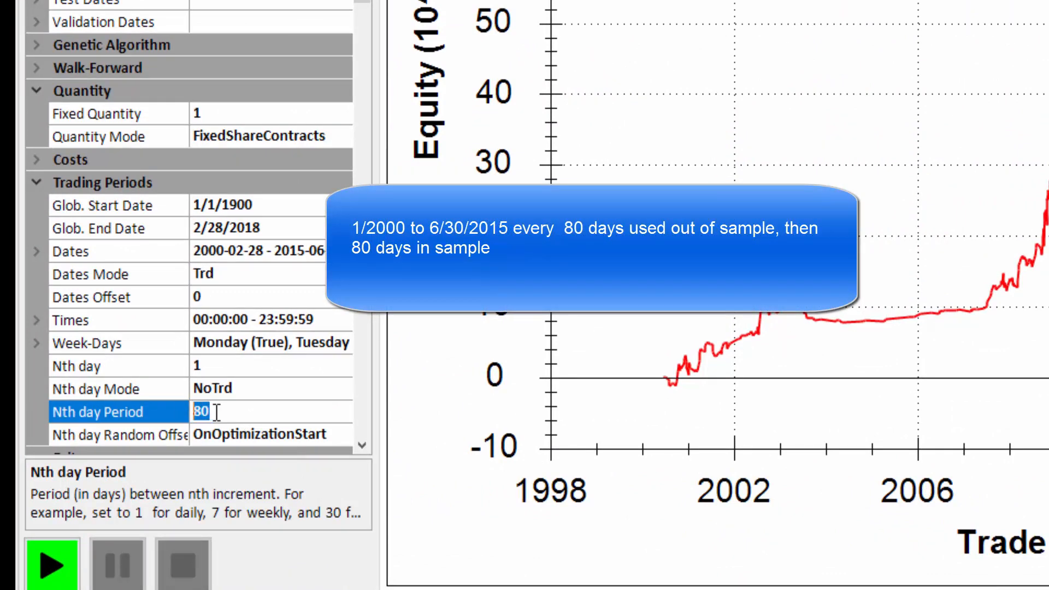
pyautogui.click(99, 229)
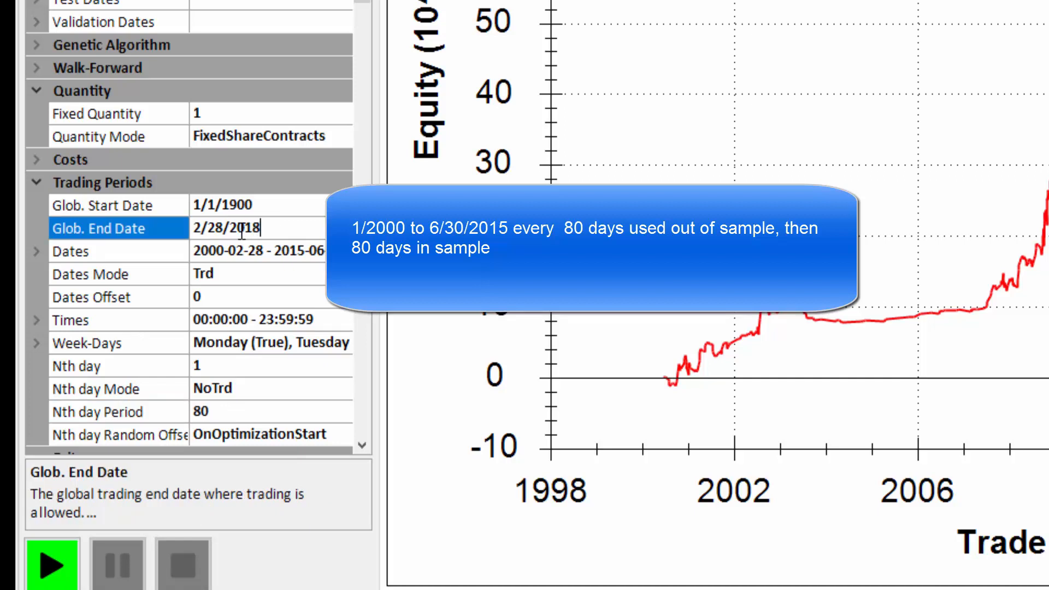
pyautogui.moveTo(897, 52)
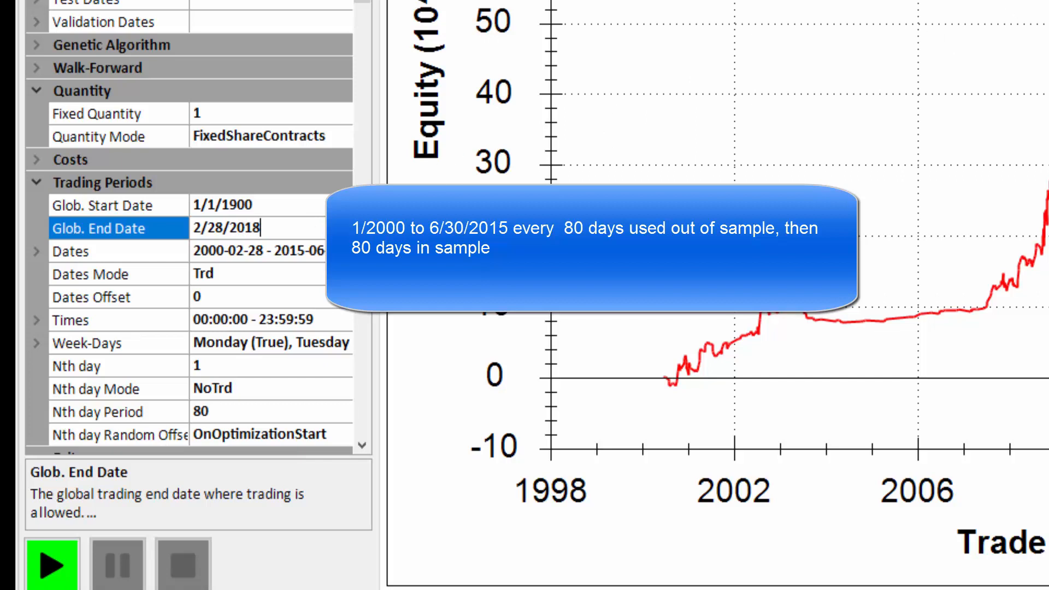
pyautogui.click(93, 250)
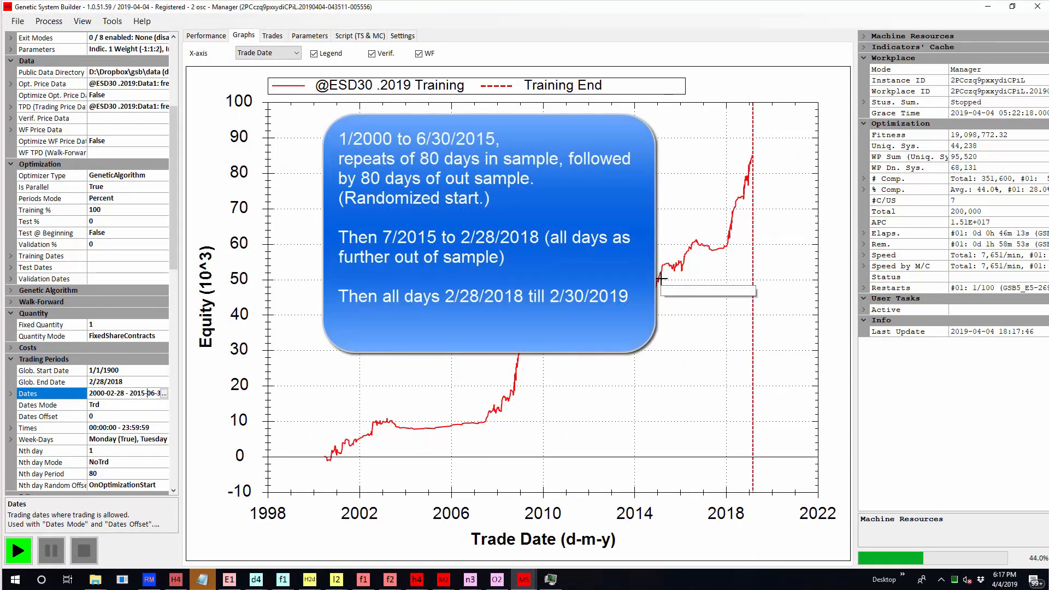
pyautogui.moveTo(677, 261)
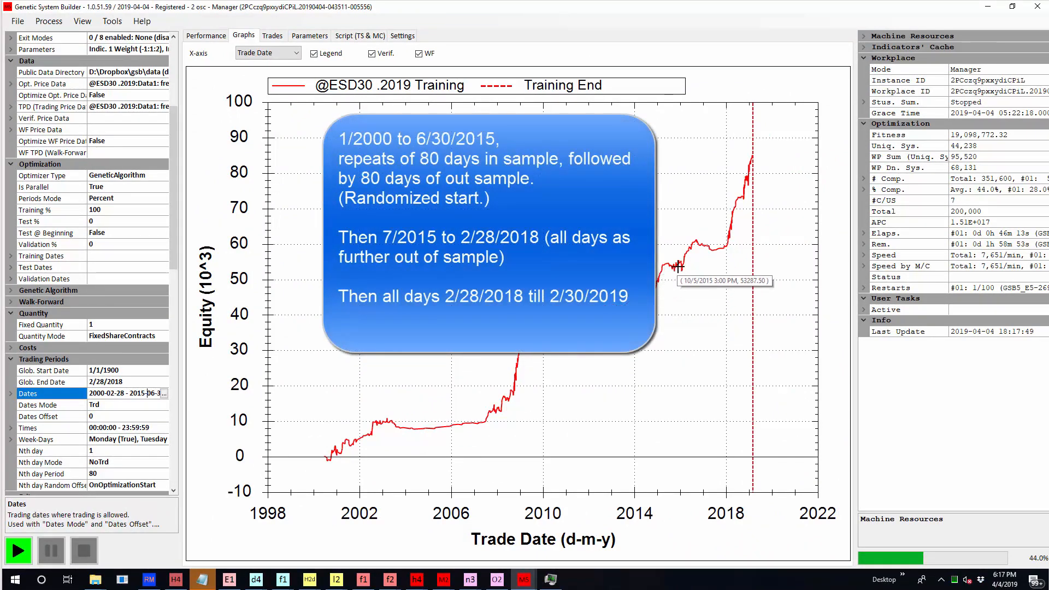
pyautogui.moveTo(742, 184)
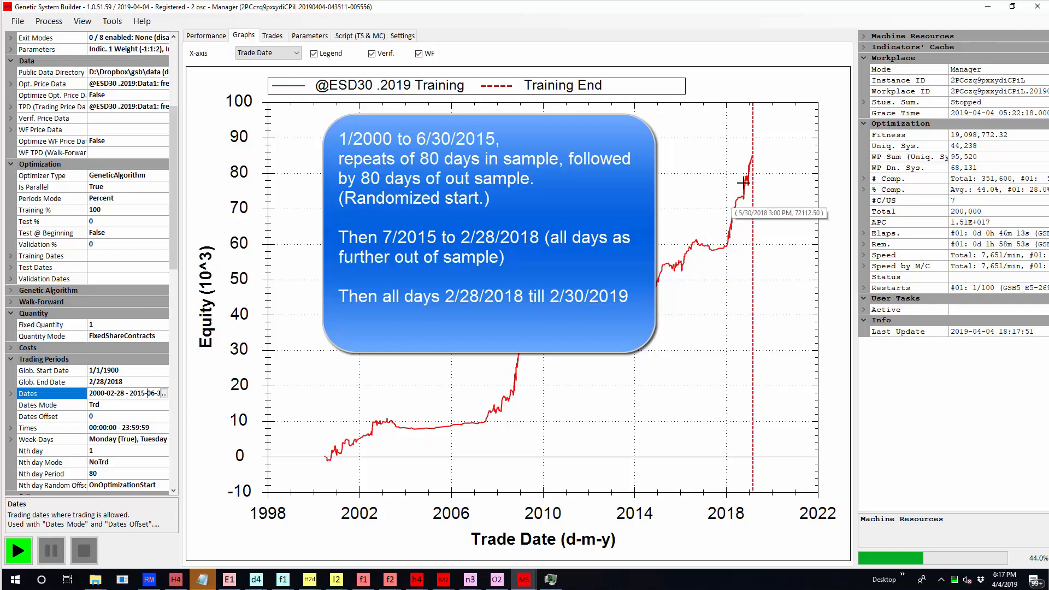
pyautogui.moveTo(749, 166)
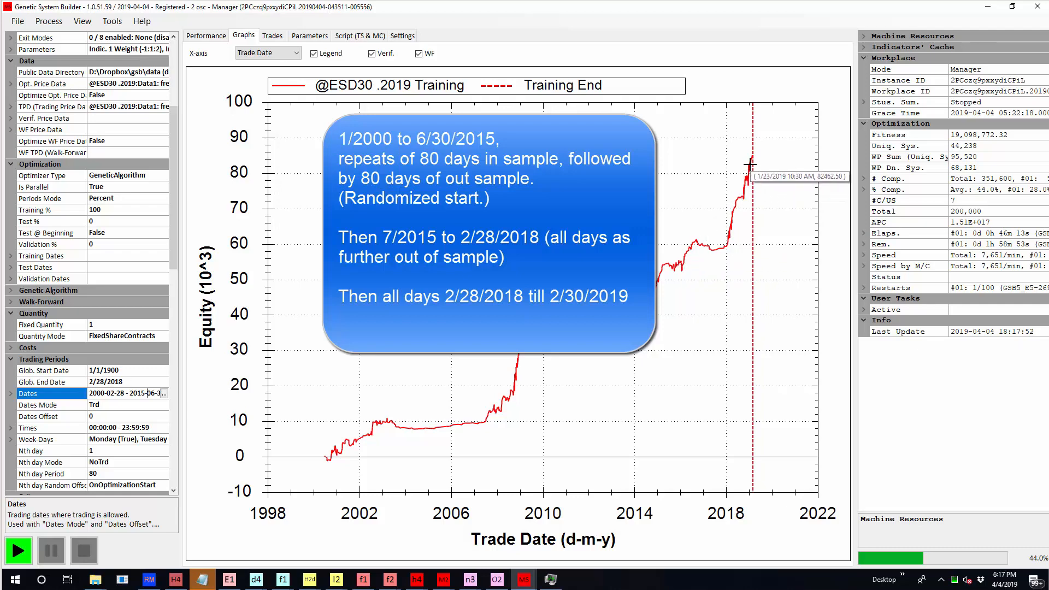
pyautogui.moveTo(666, 268)
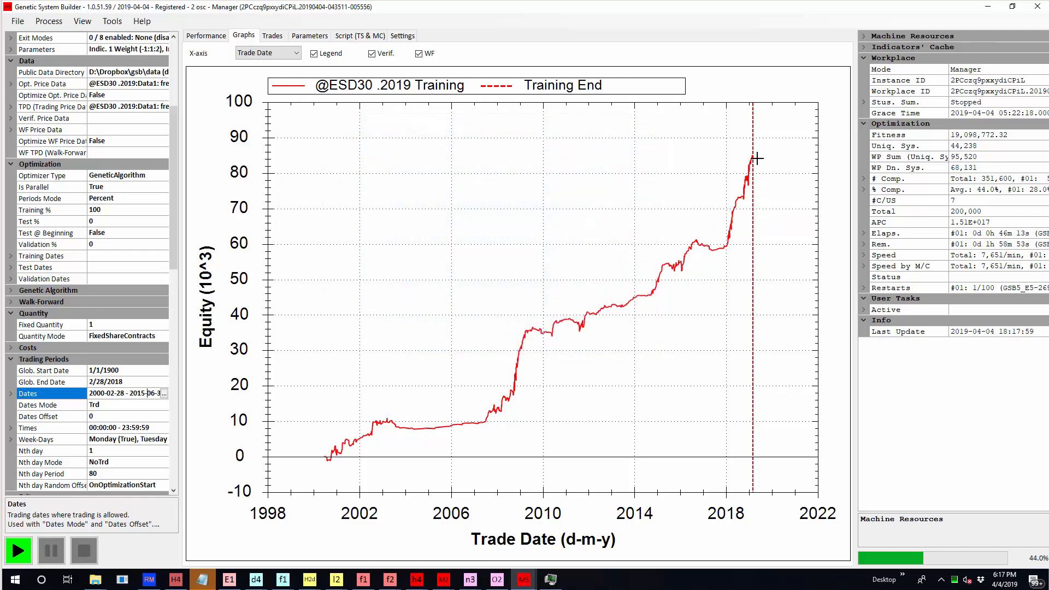
pyautogui.moveTo(749, 155)
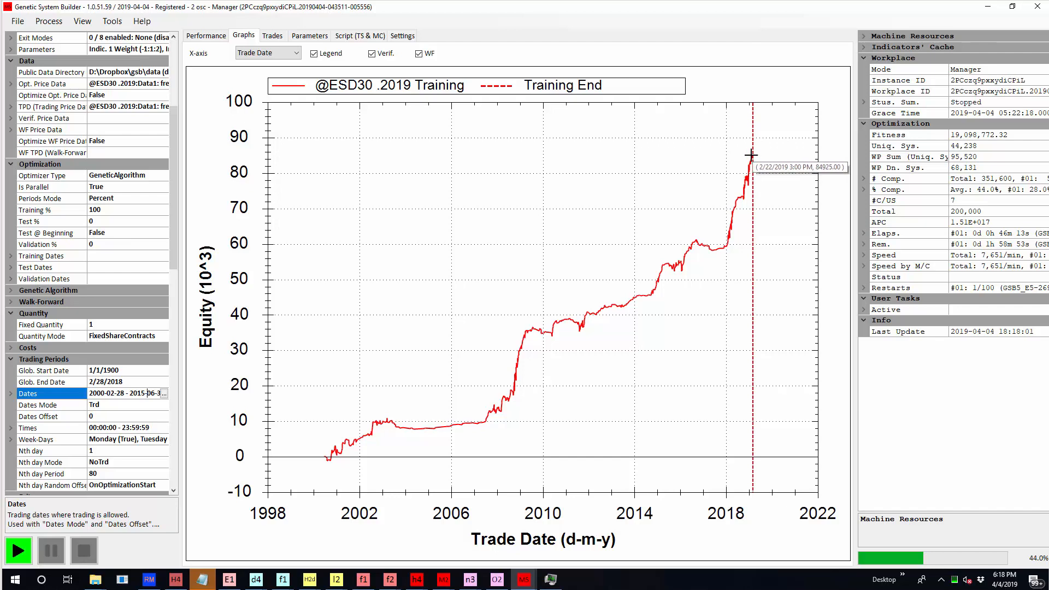
pyautogui.moveTo(815, 136)
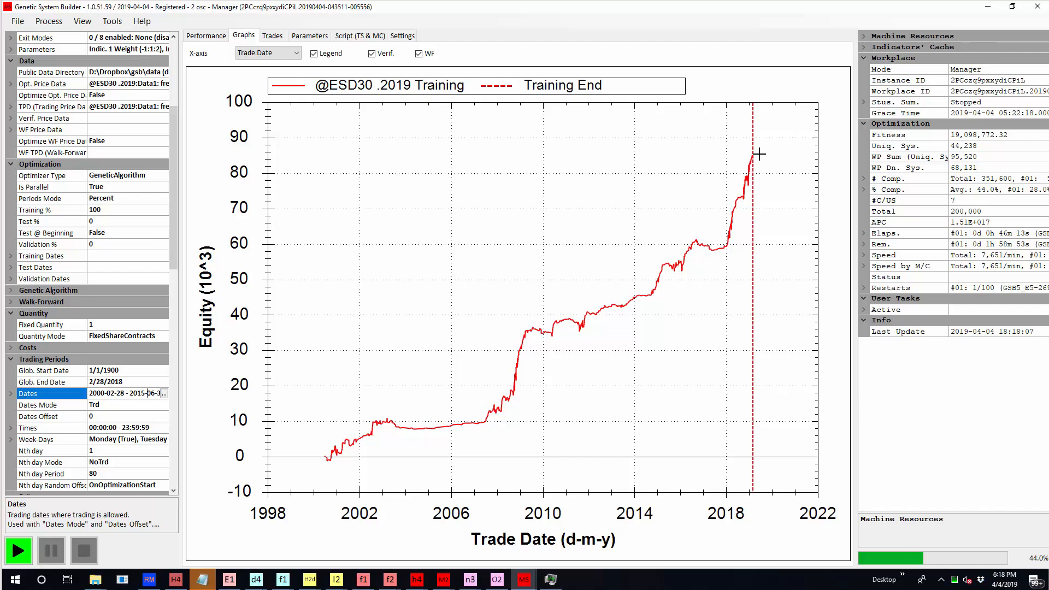
pyautogui.moveTo(792, 138)
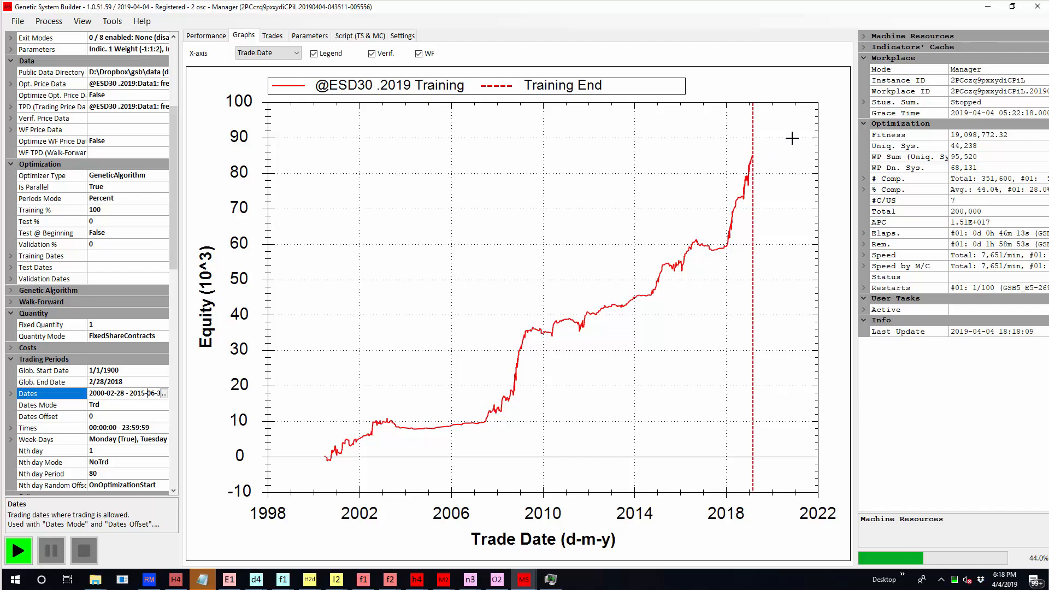
pyautogui.moveTo(806, 129)
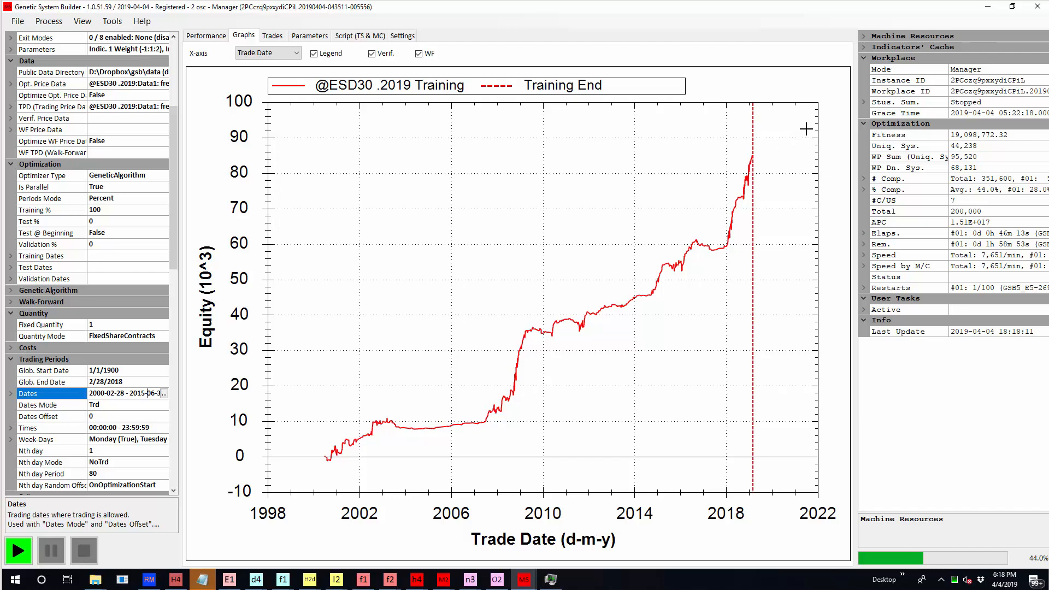
pyautogui.moveTo(721, 187)
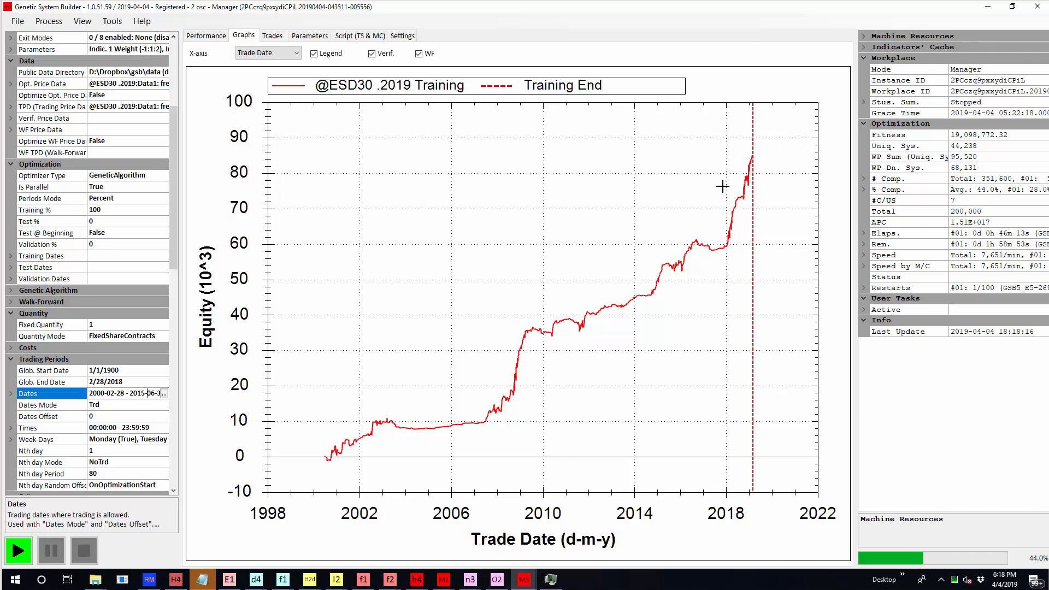
pyautogui.moveTo(659, 204)
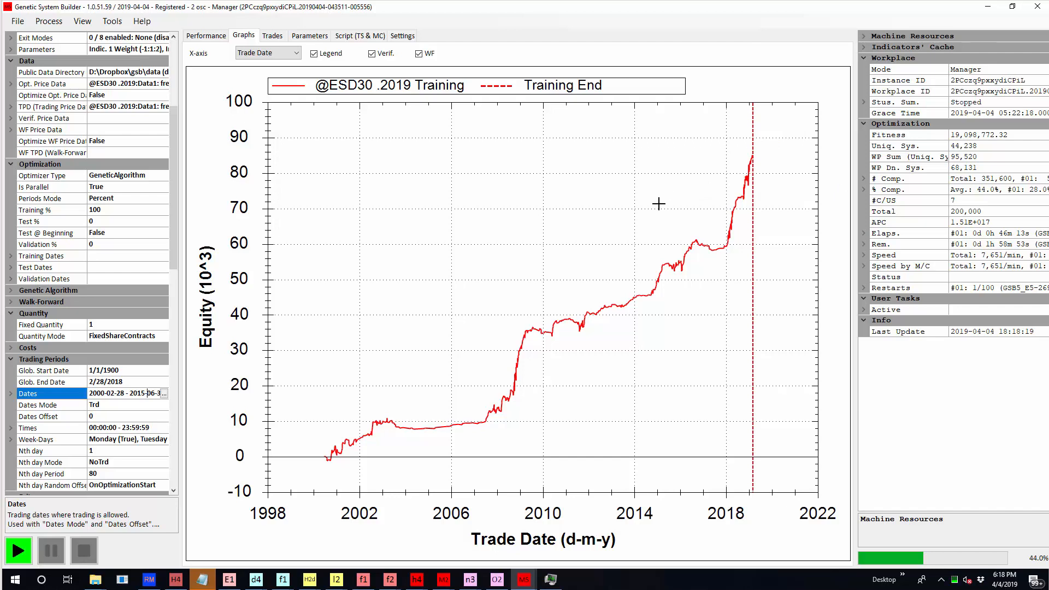
pyautogui.moveTo(757, 161)
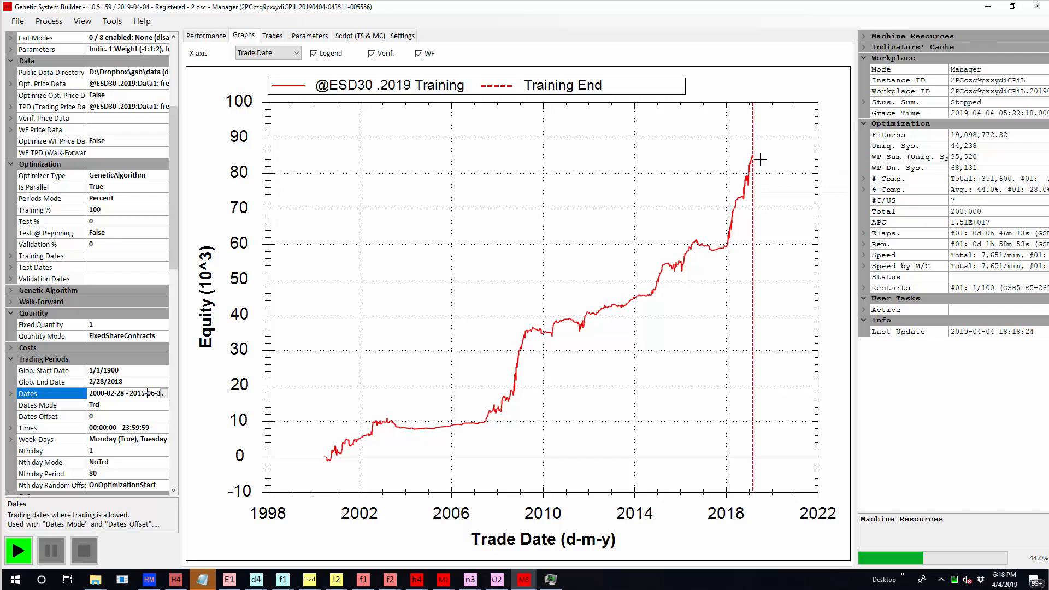
pyautogui.moveTo(768, 157)
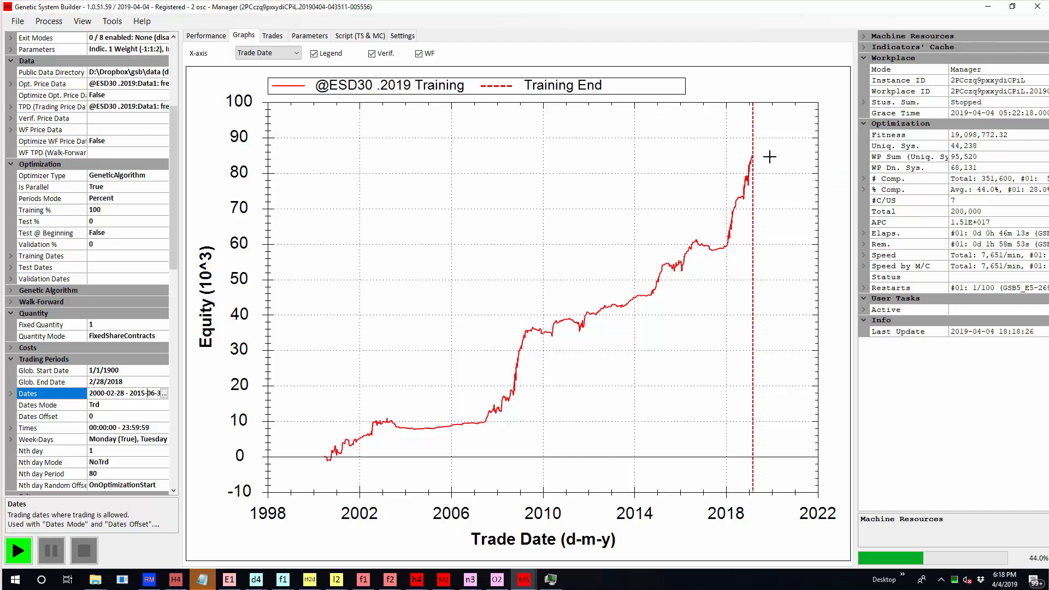
pyautogui.moveTo(759, 162)
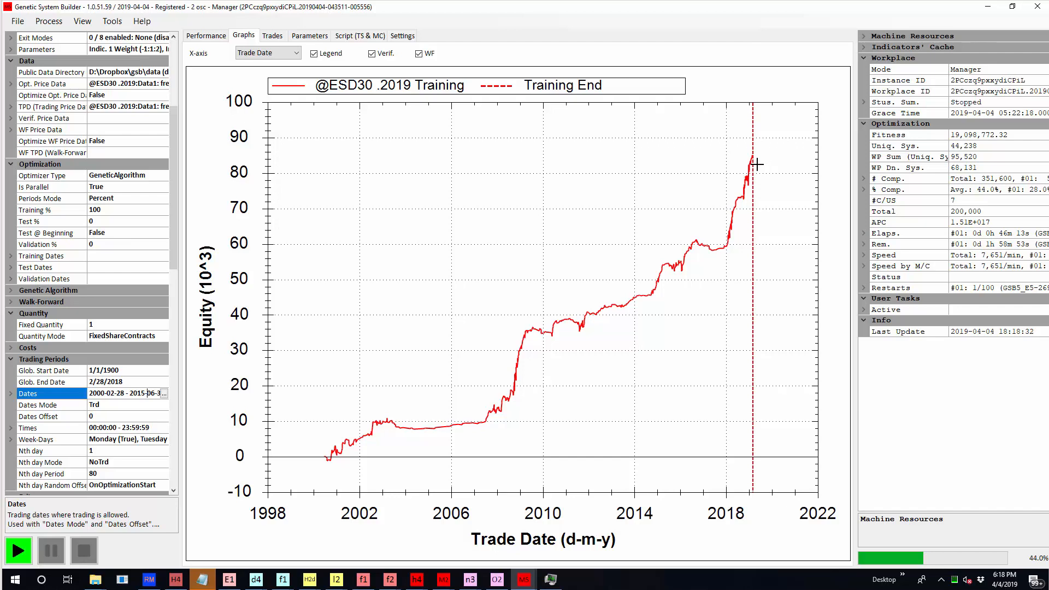
pyautogui.moveTo(794, 149)
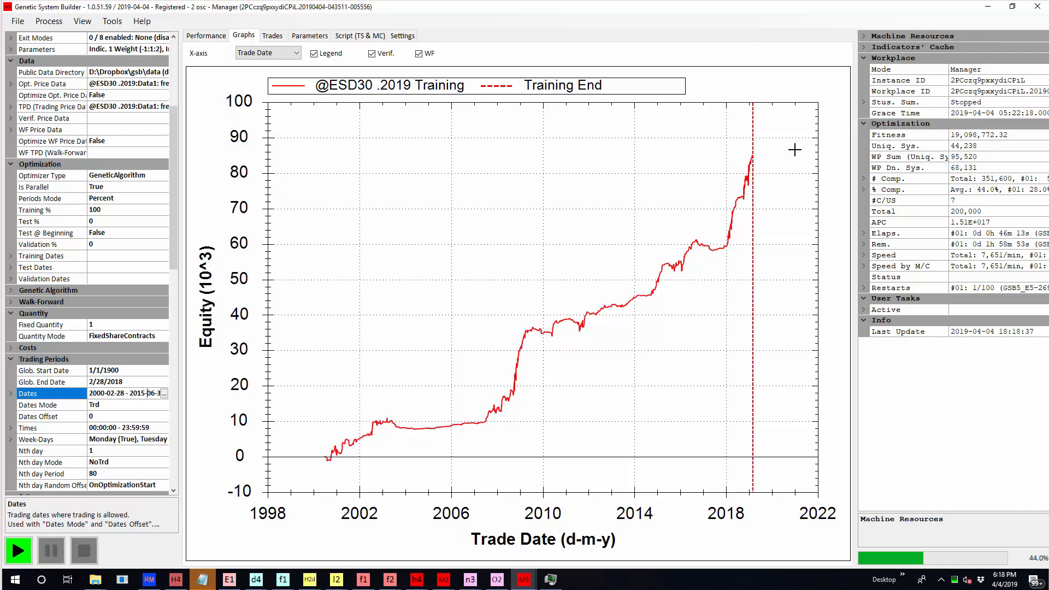
pyautogui.moveTo(587, 303)
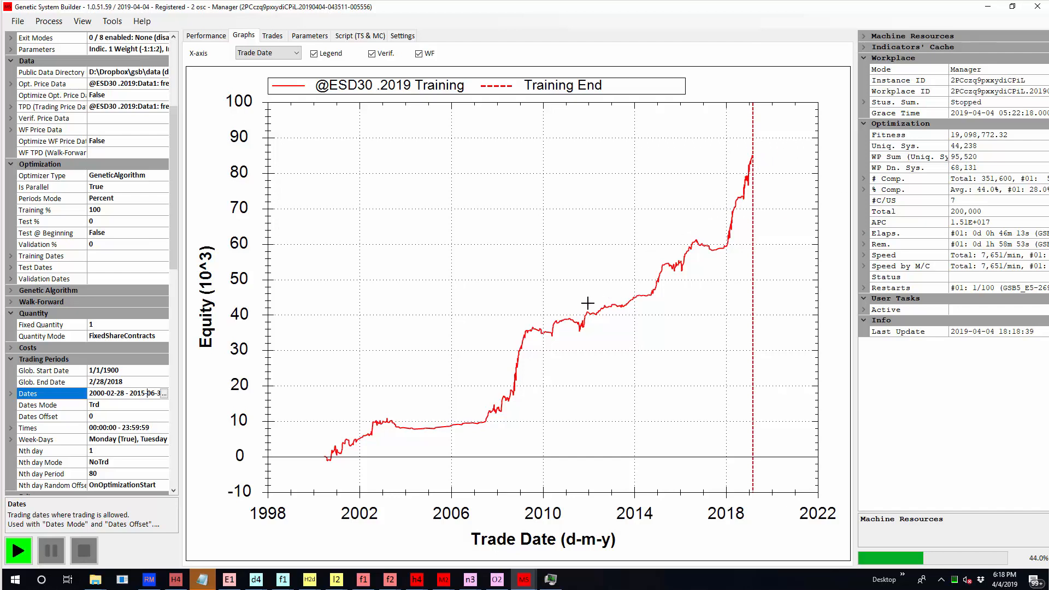
pyautogui.moveTo(741, 189)
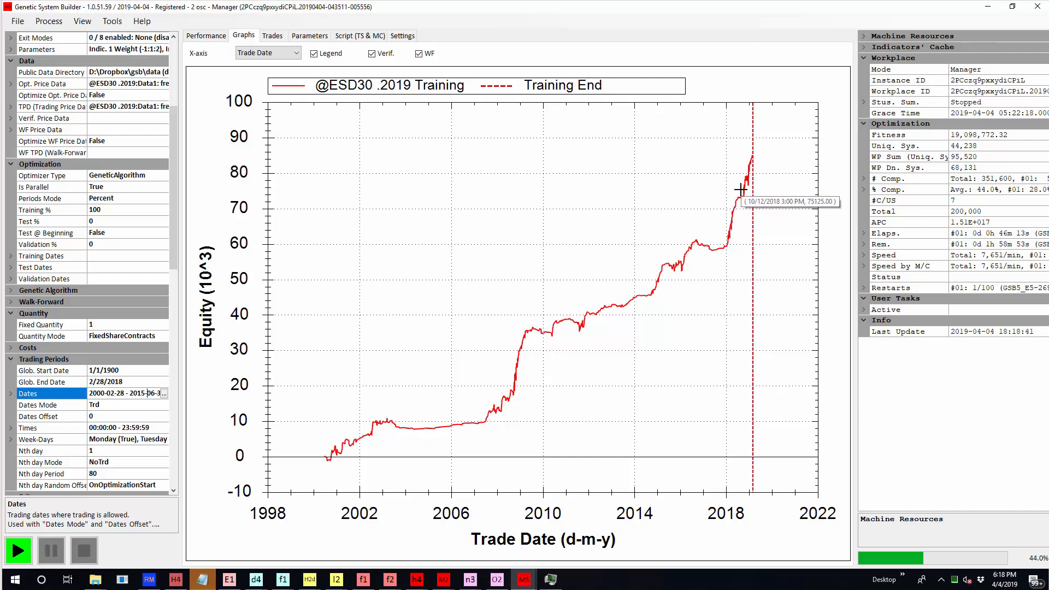
pyautogui.moveTo(756, 177)
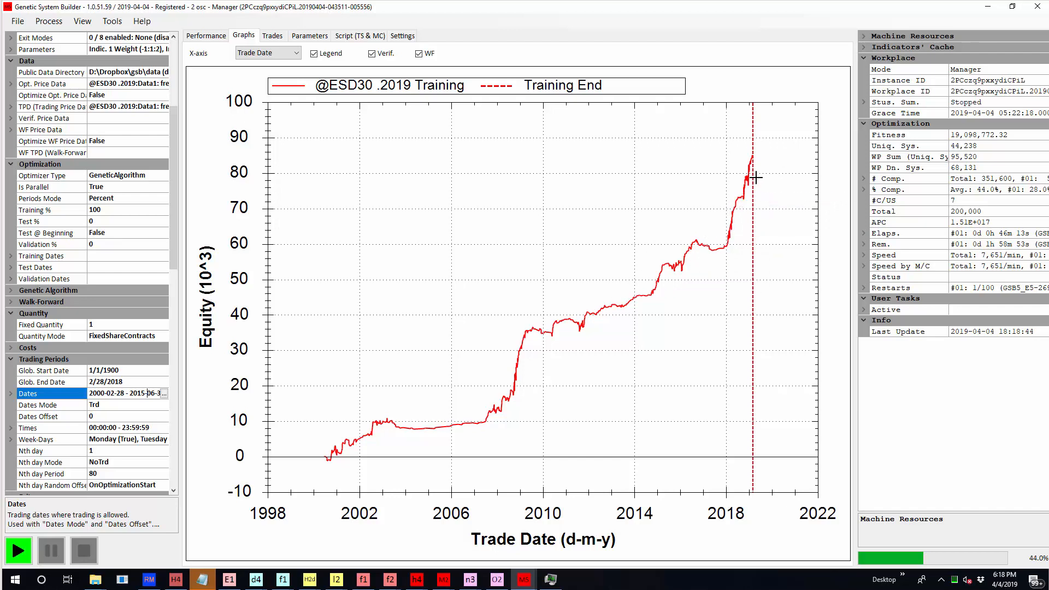
pyautogui.moveTo(796, 164)
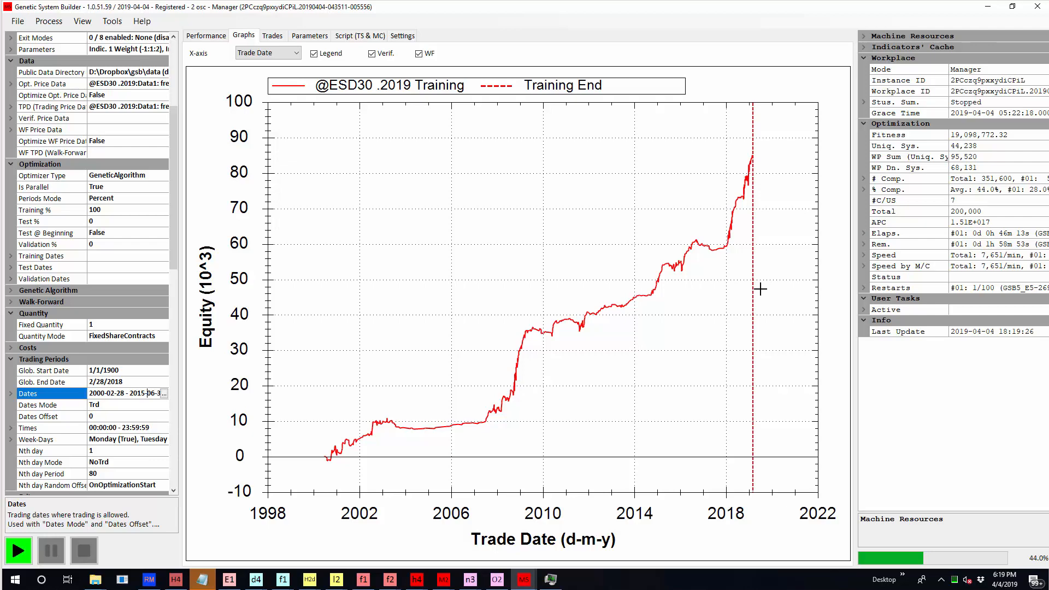
pyautogui.moveTo(690, 290)
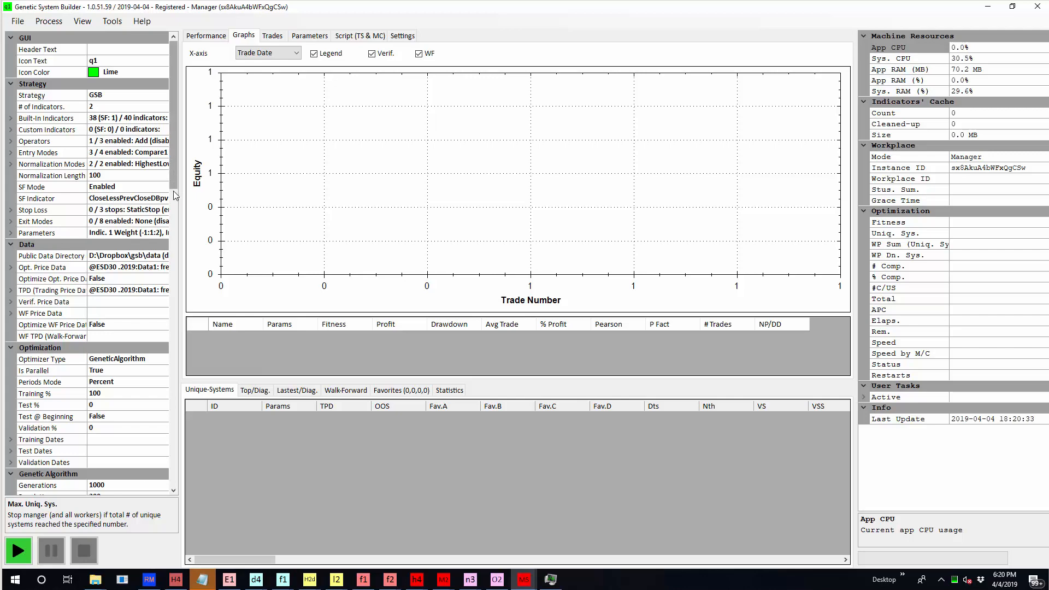
pyautogui.scroll(-3)
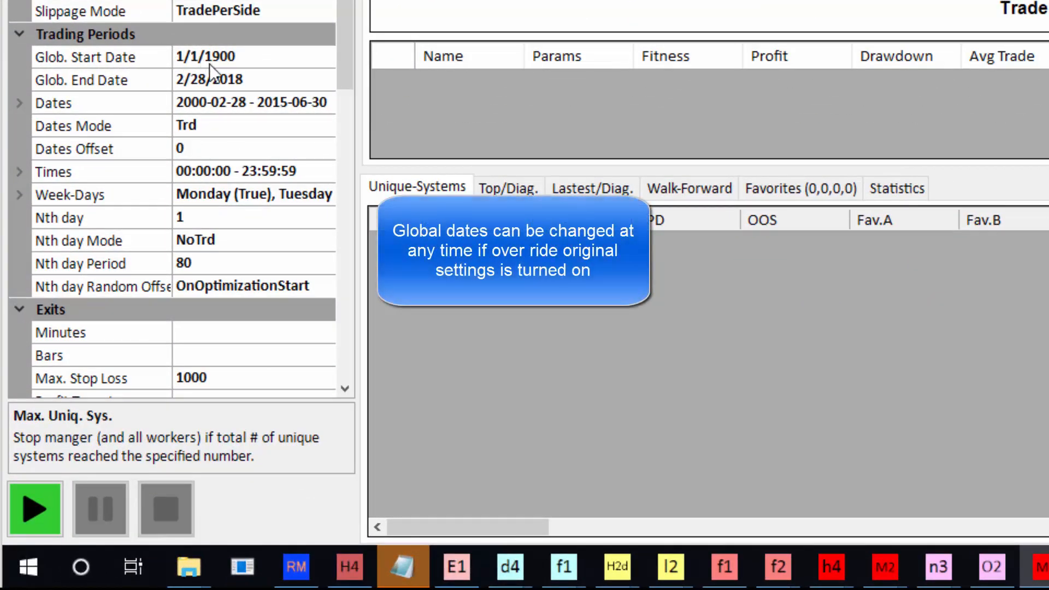
pyautogui.moveTo(238, 111)
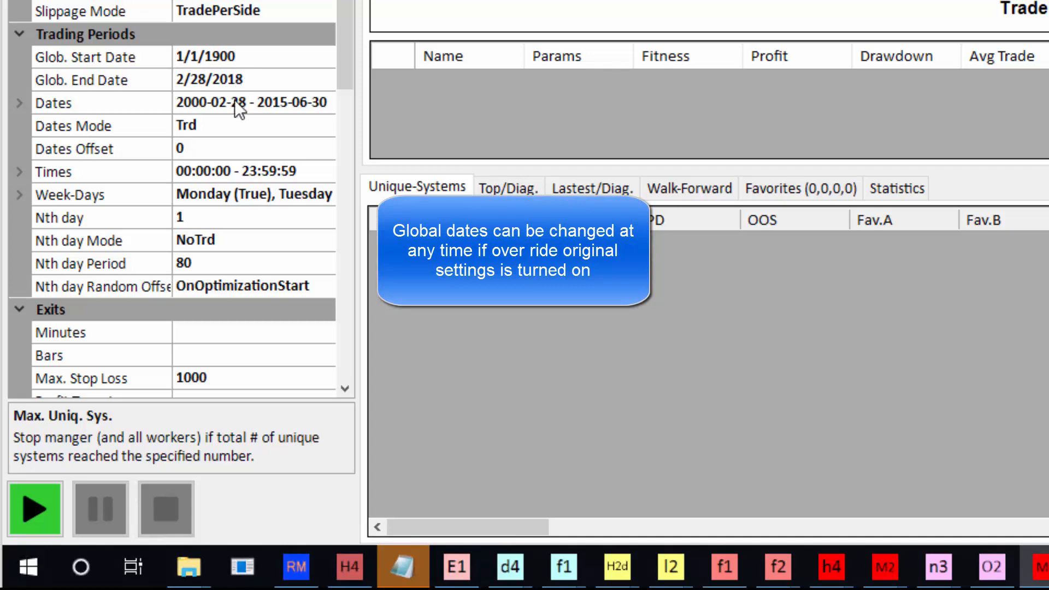
pyautogui.click(253, 102)
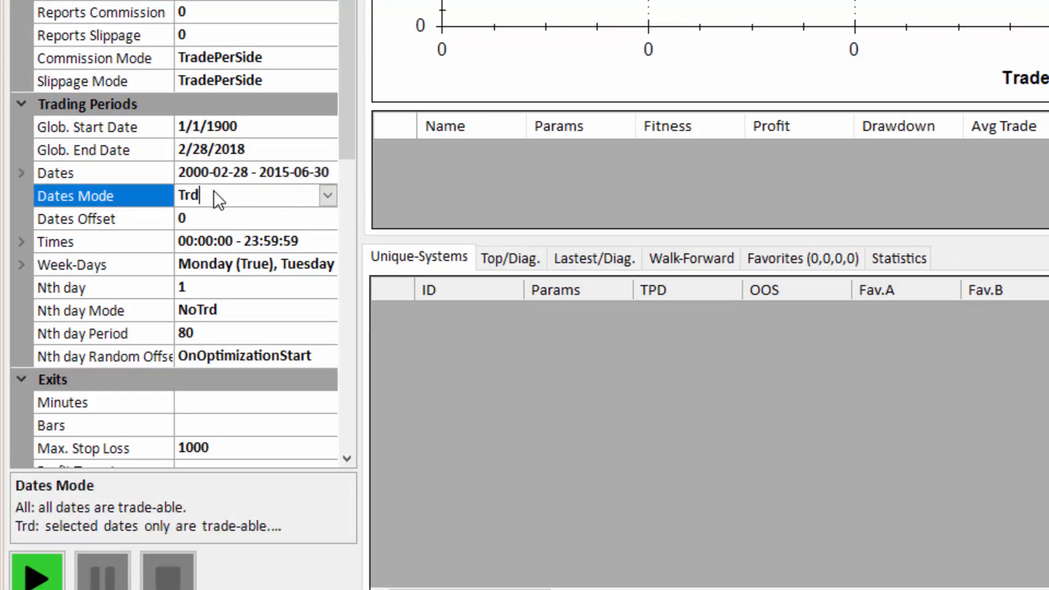
pyautogui.moveTo(222, 318)
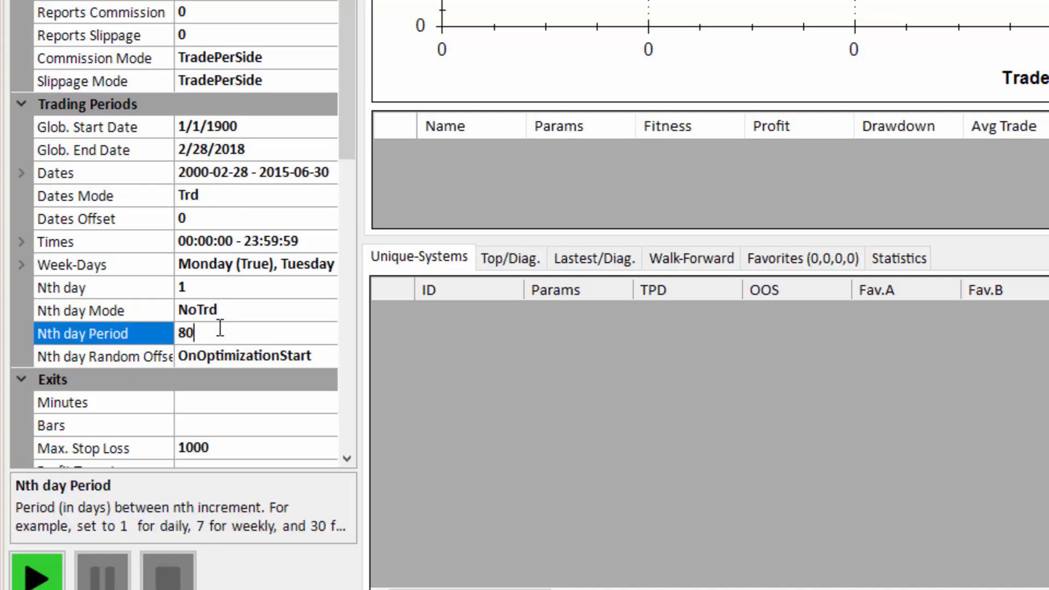
# - Scroll down to Macros and open the User Macros list in the Macro Collection Editor
pyautogui.scroll(-3)
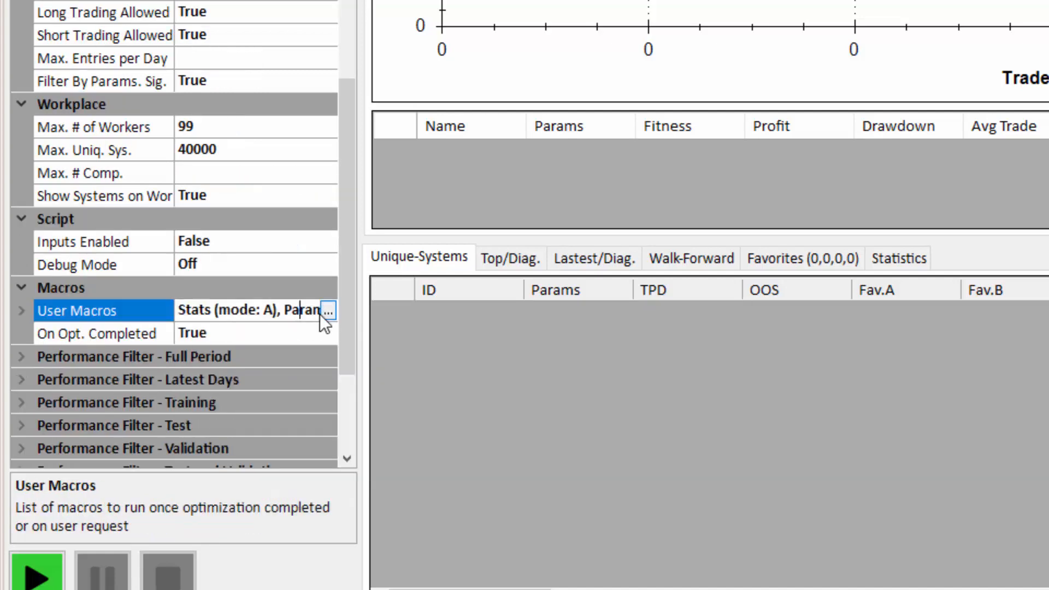
pyautogui.click(327, 310)
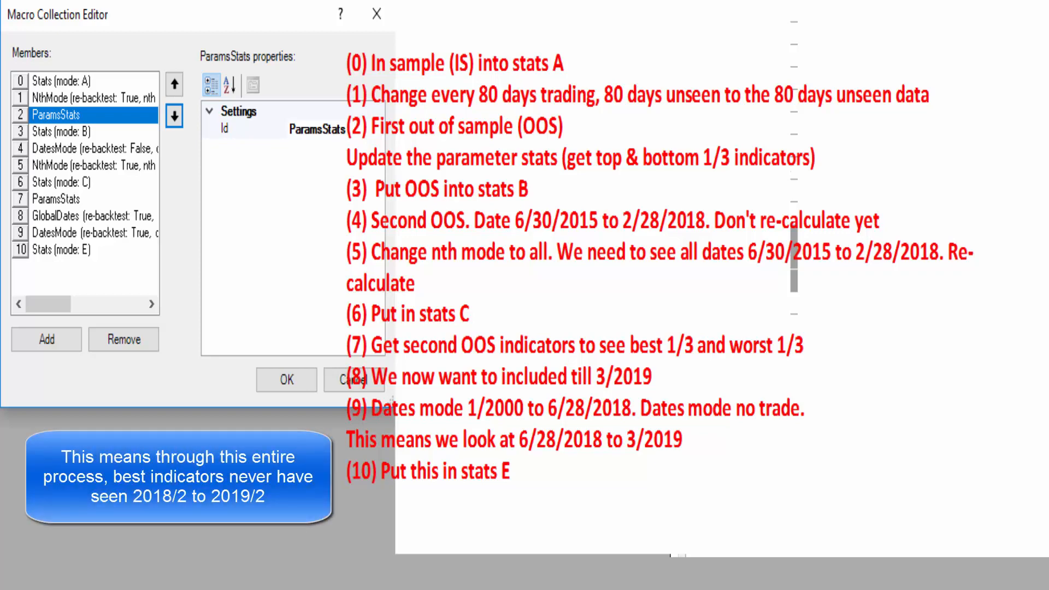
# - Inspect the DatesMode, all-days NthMode, Stats (mode C) and GlobalDates macro steps
pyautogui.click(315, 233)
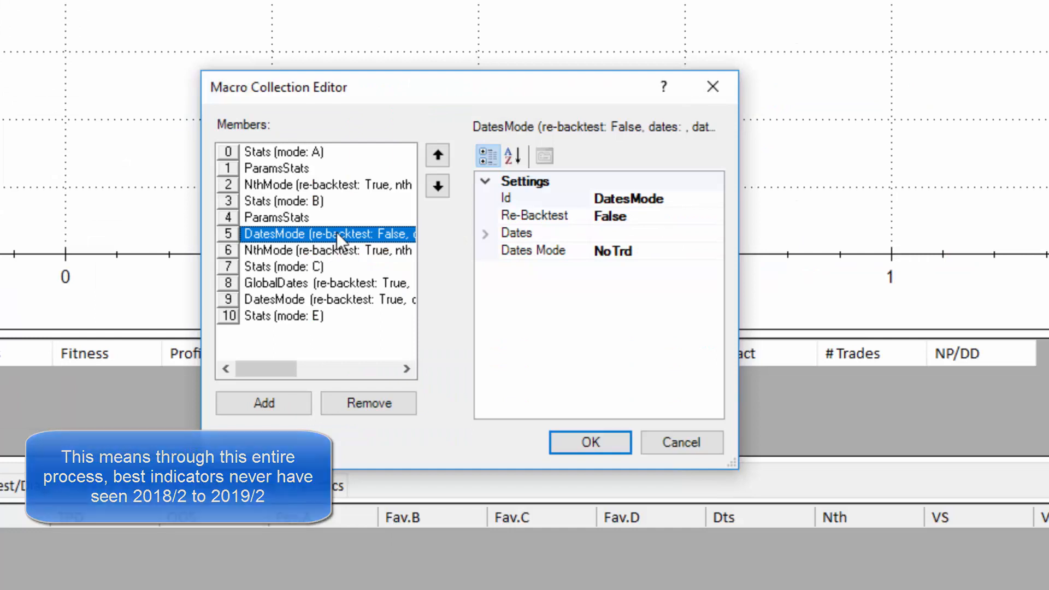
pyautogui.moveTo(445, 248)
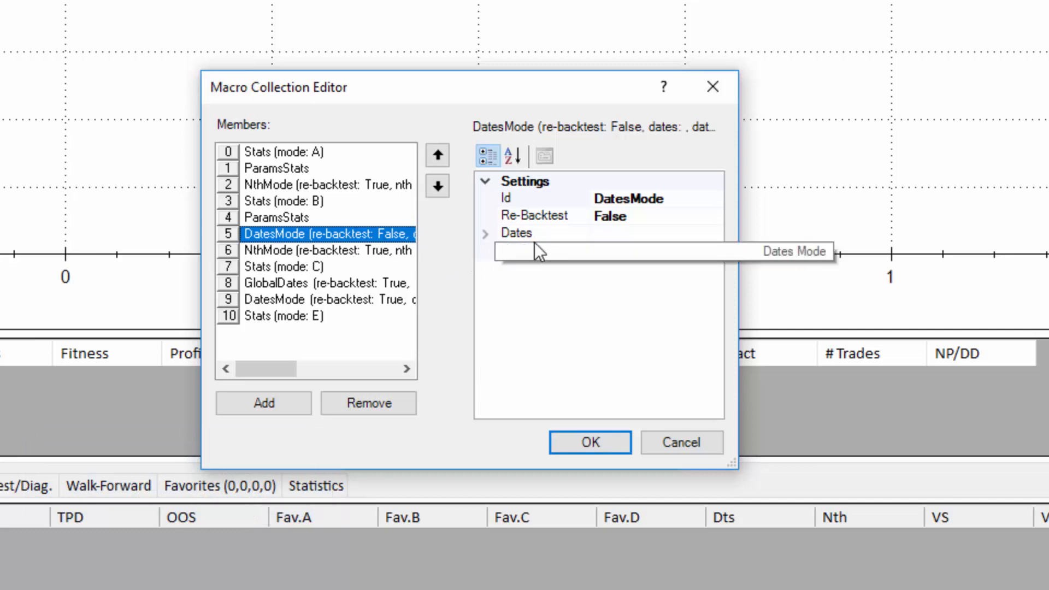
pyautogui.click(314, 249)
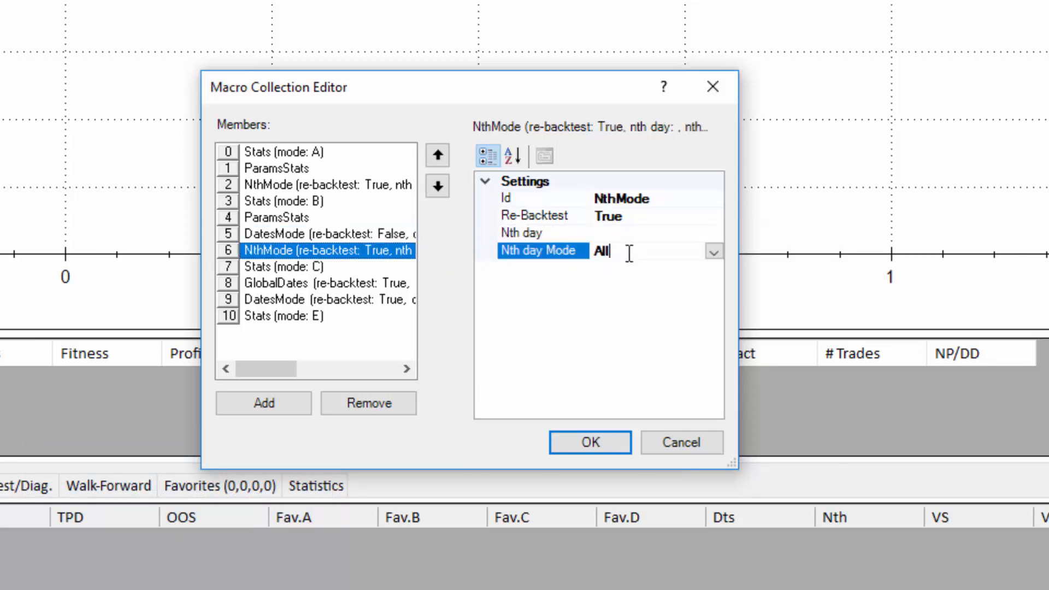
pyautogui.click(284, 266)
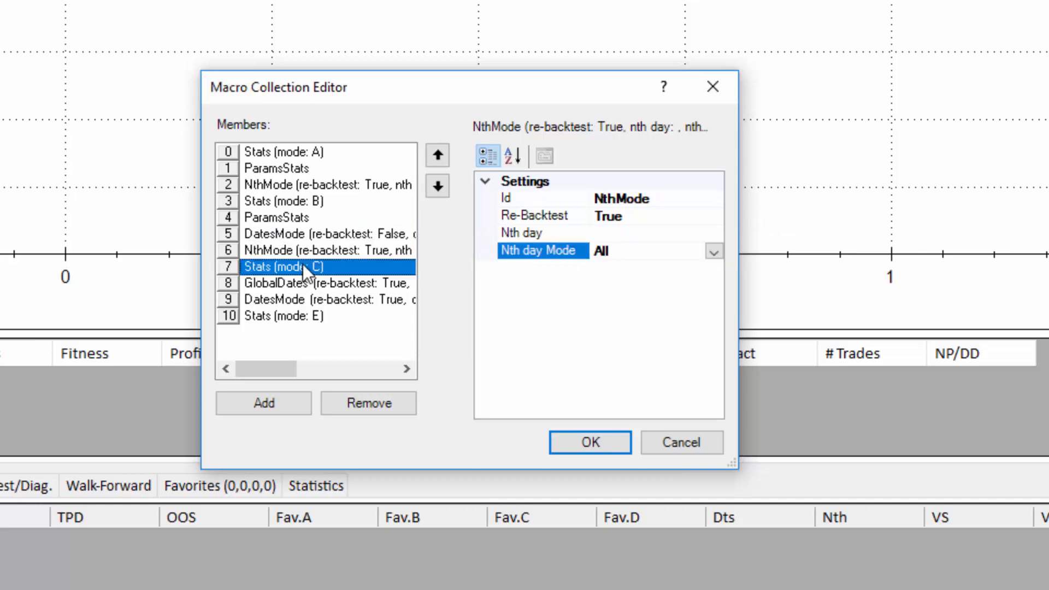
pyautogui.click(328, 283)
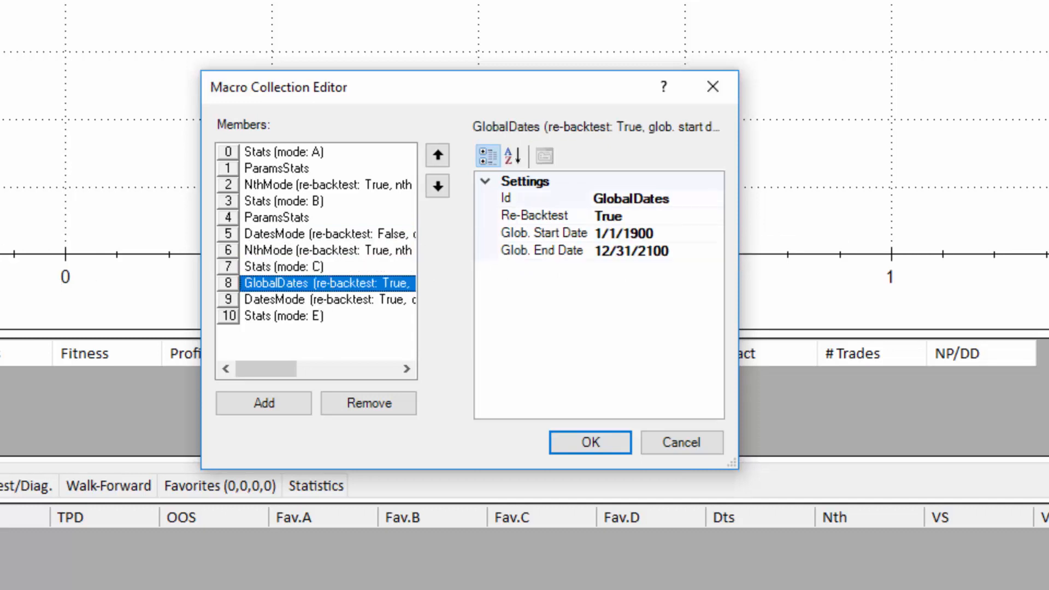
# - Review the second DatesMode and final Stats (mode E) steps, then close the editor
pyautogui.click(589, 442)
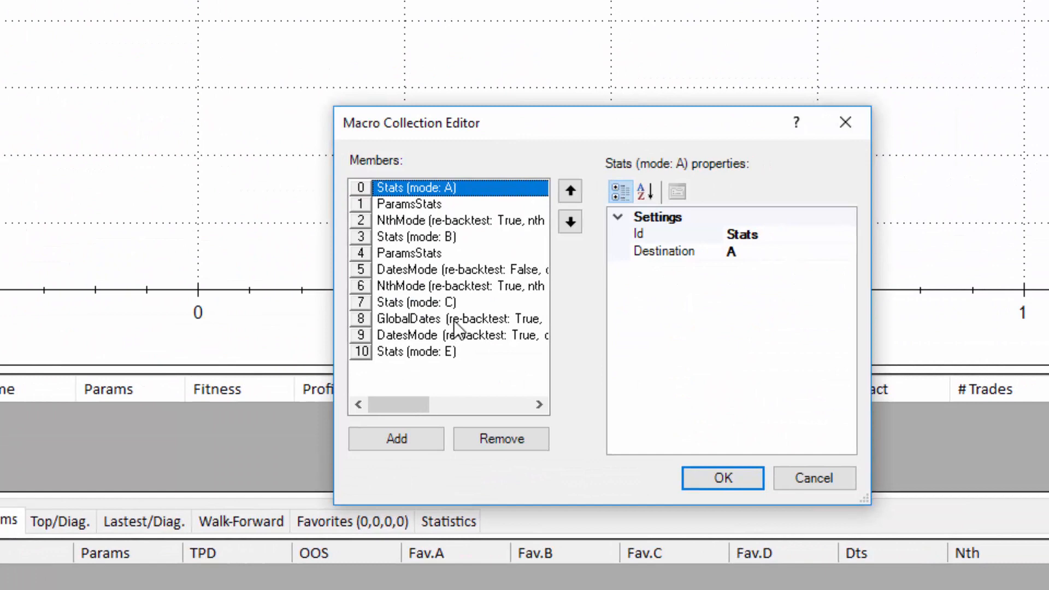
pyautogui.click(460, 334)
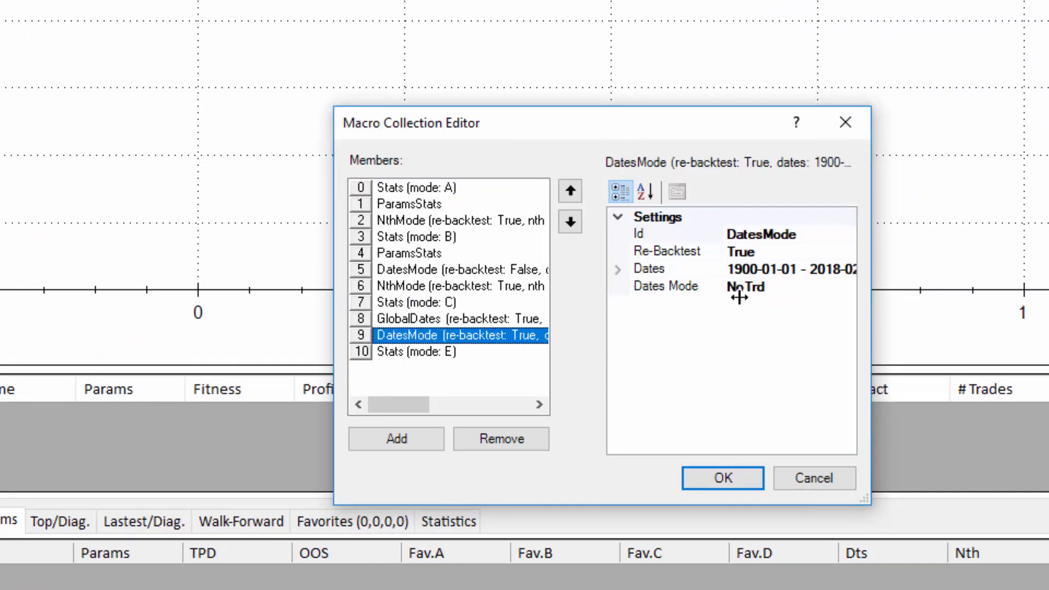
pyautogui.moveTo(766, 295)
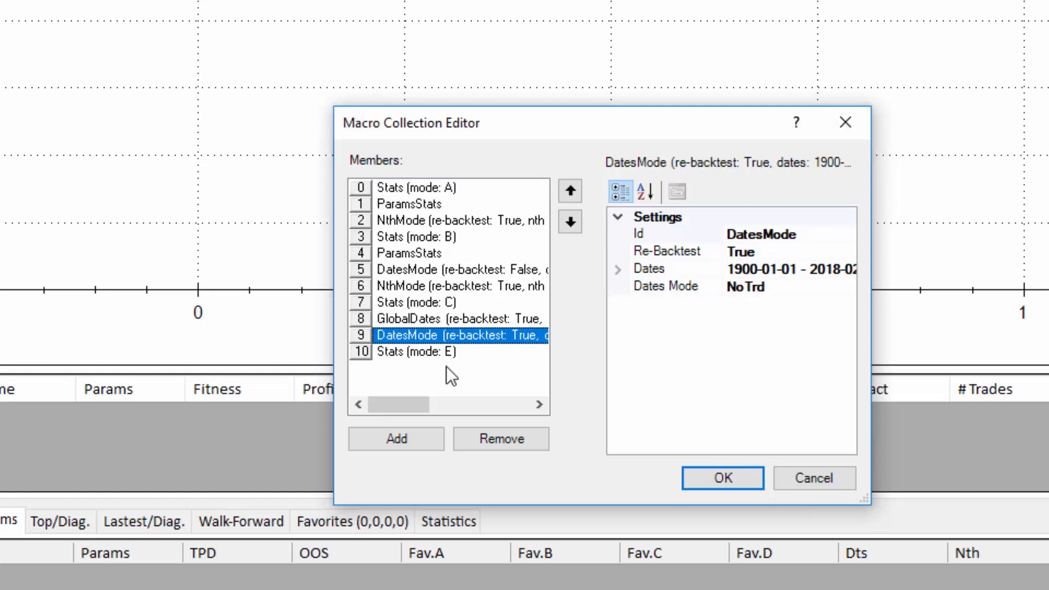
pyautogui.click(441, 351)
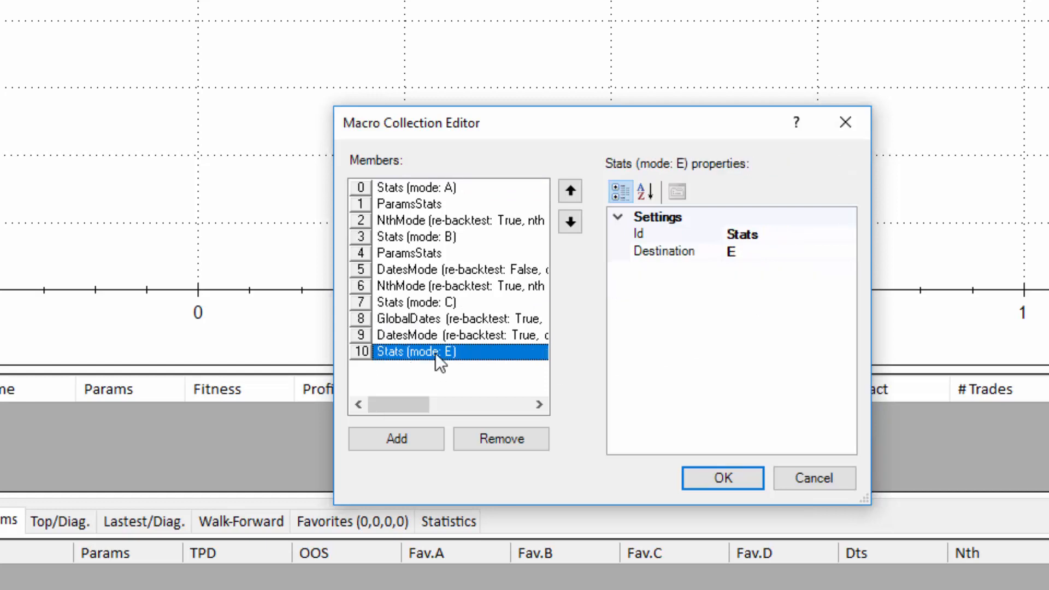
pyautogui.moveTo(467, 372)
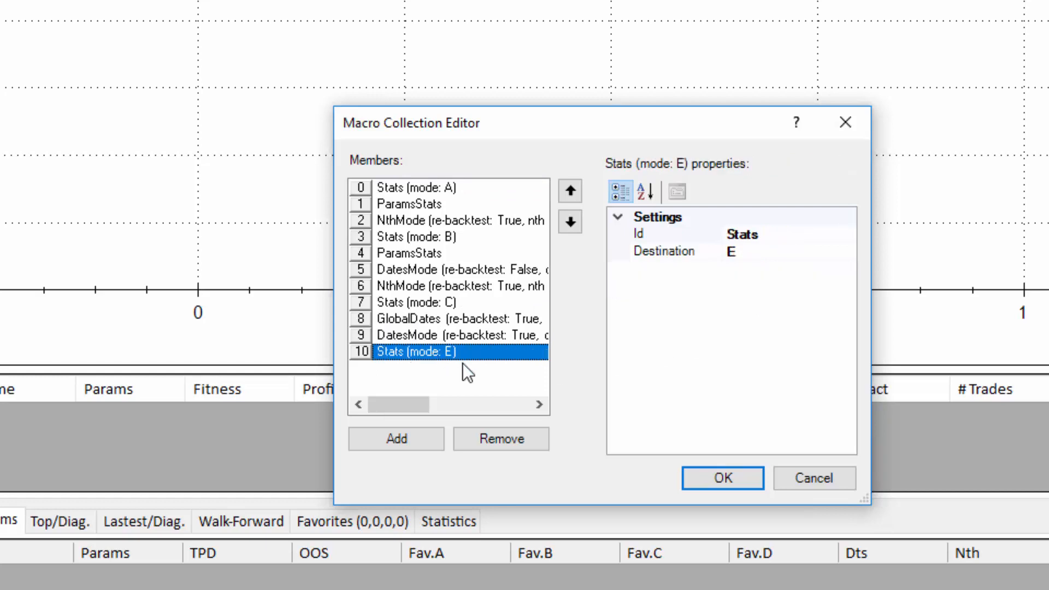
pyautogui.click(721, 477)
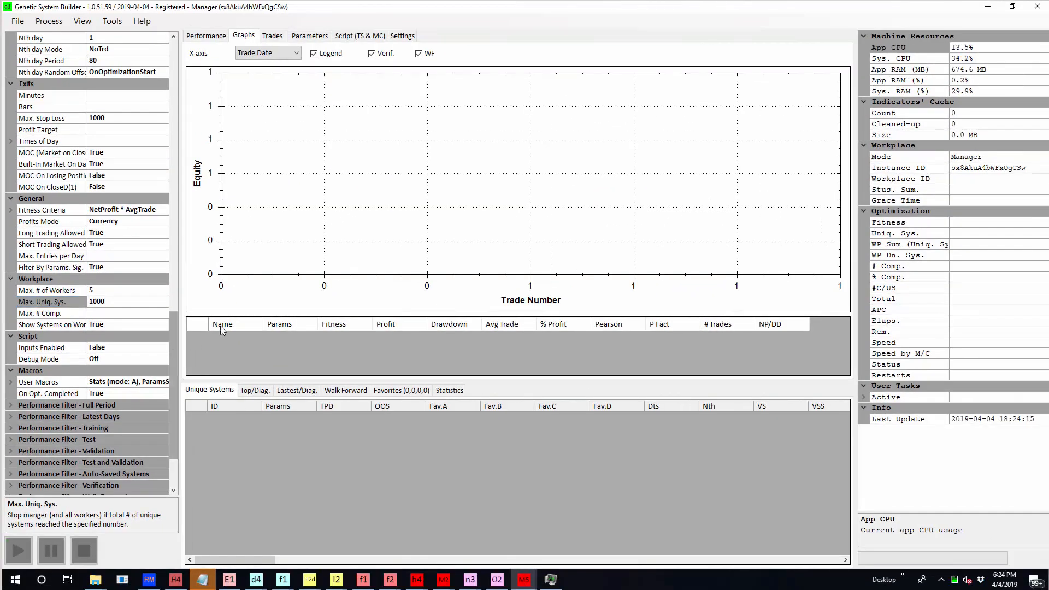
pyautogui.moveTo(417, 250)
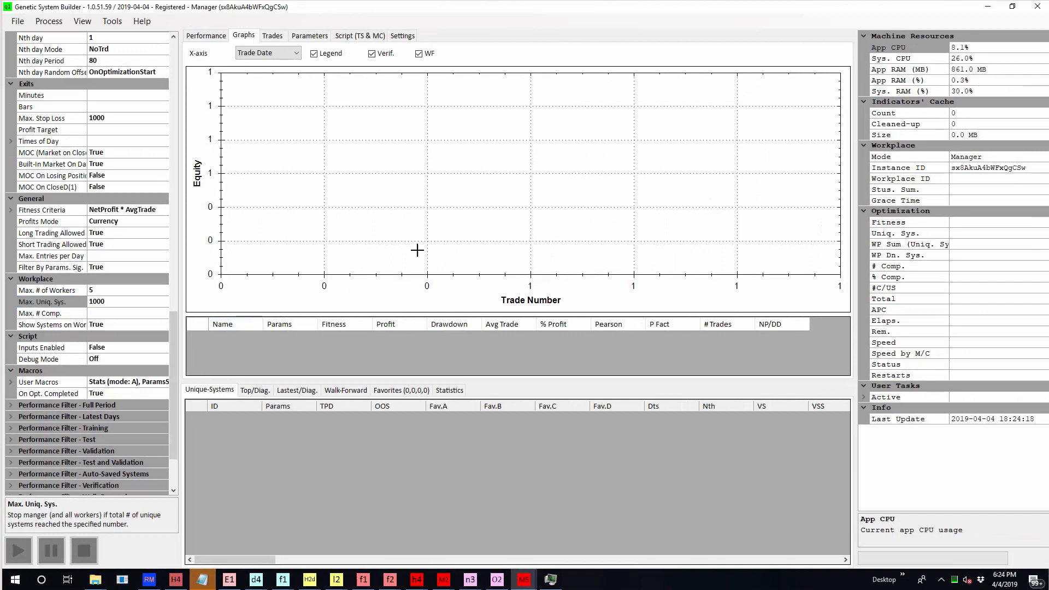
pyautogui.moveTo(100, 294)
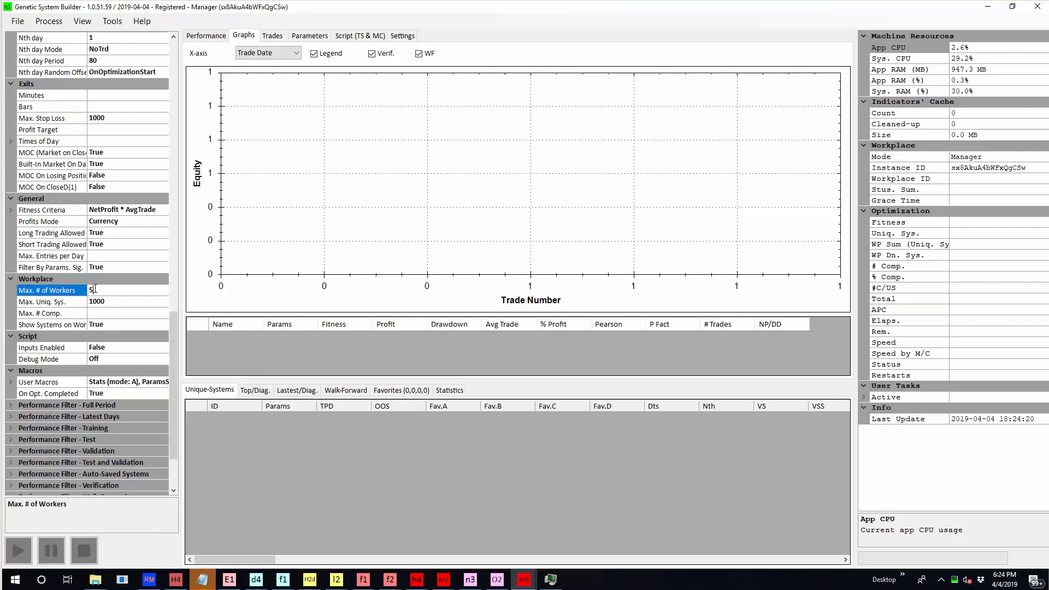
pyautogui.moveTo(528, 237)
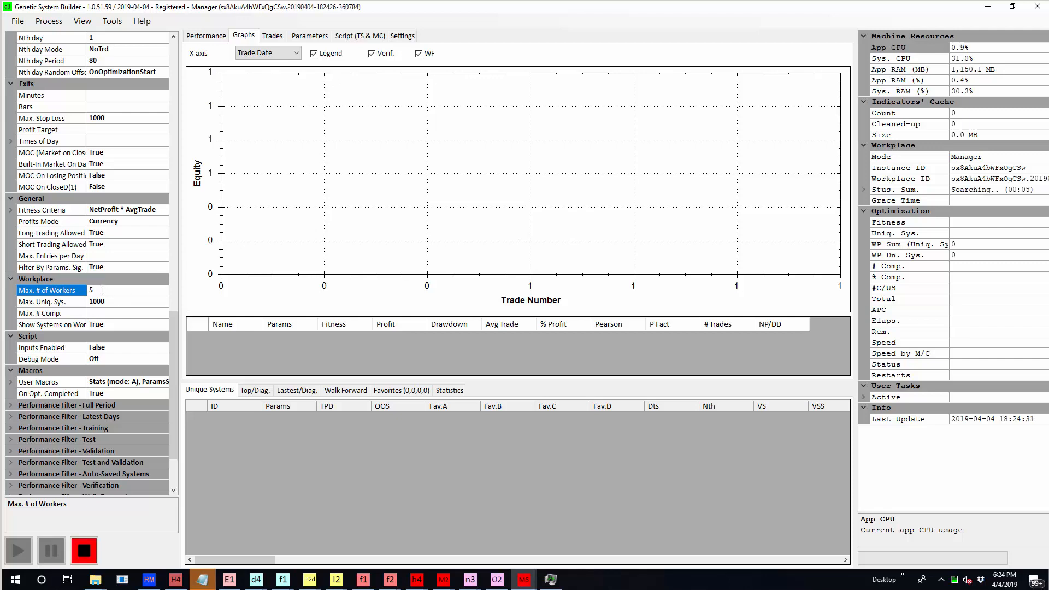
pyautogui.moveTo(664, 206)
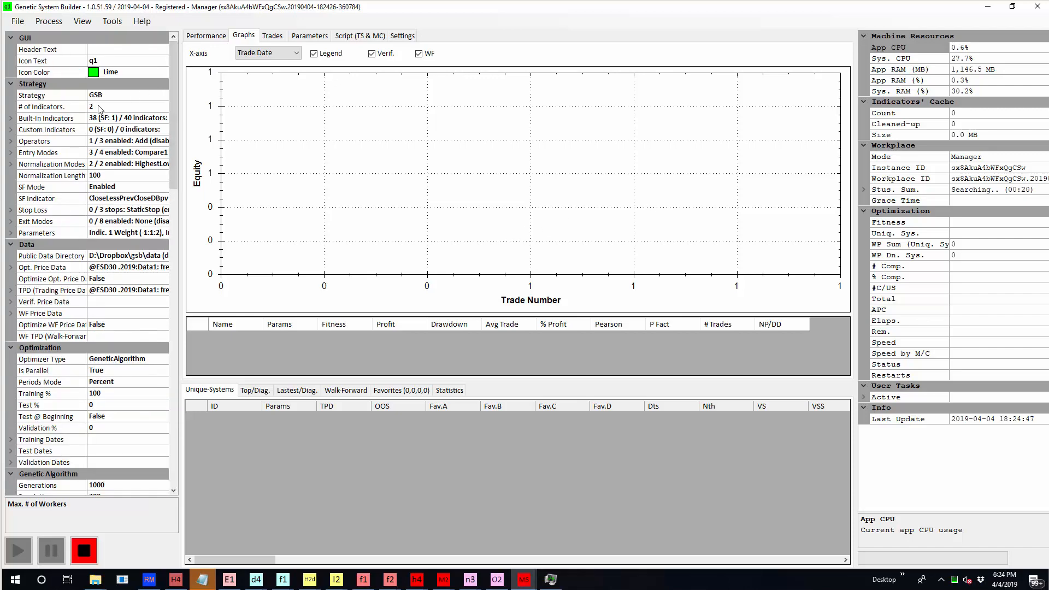
# - Run the optimization until it reaches 582 unique systems, best fitness near 9.75 million
pyautogui.click(44, 107)
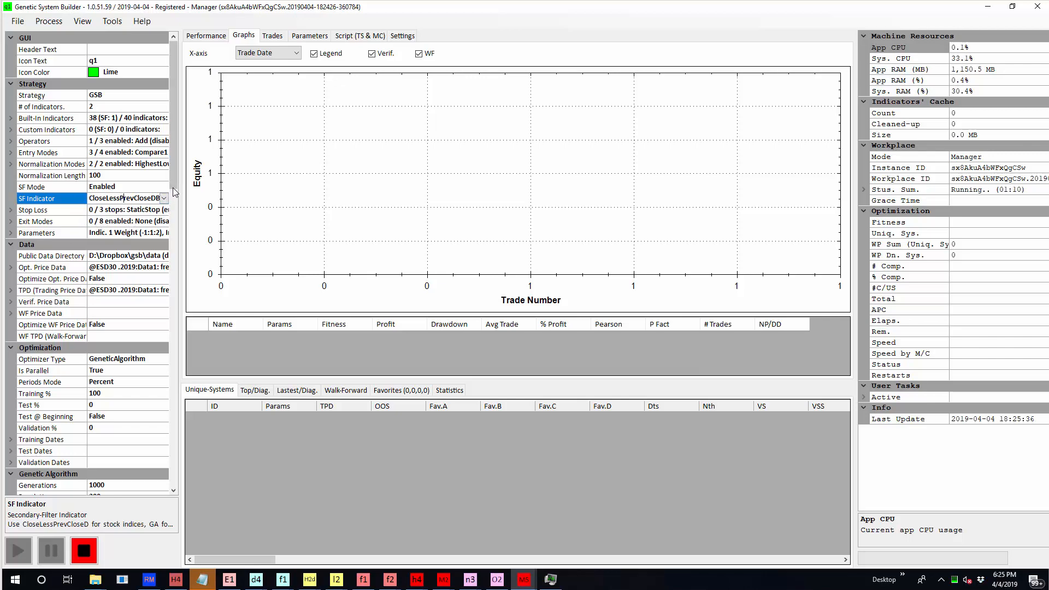
pyautogui.scroll(-3)
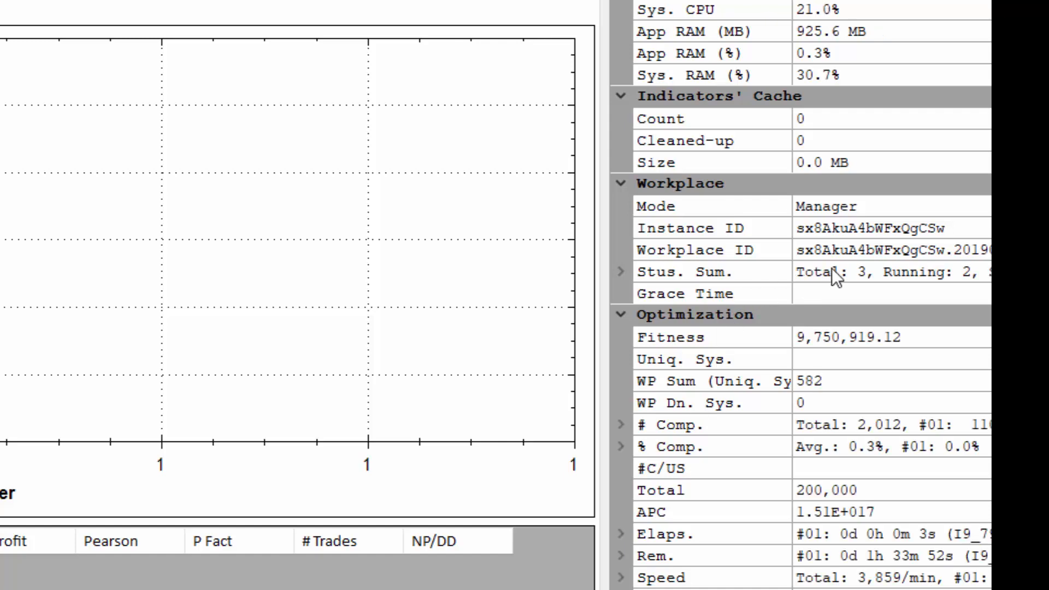
# - Check running tasks as the best system's equity curve shows 61.86% profit and 215 trades
pyautogui.click(689, 271)
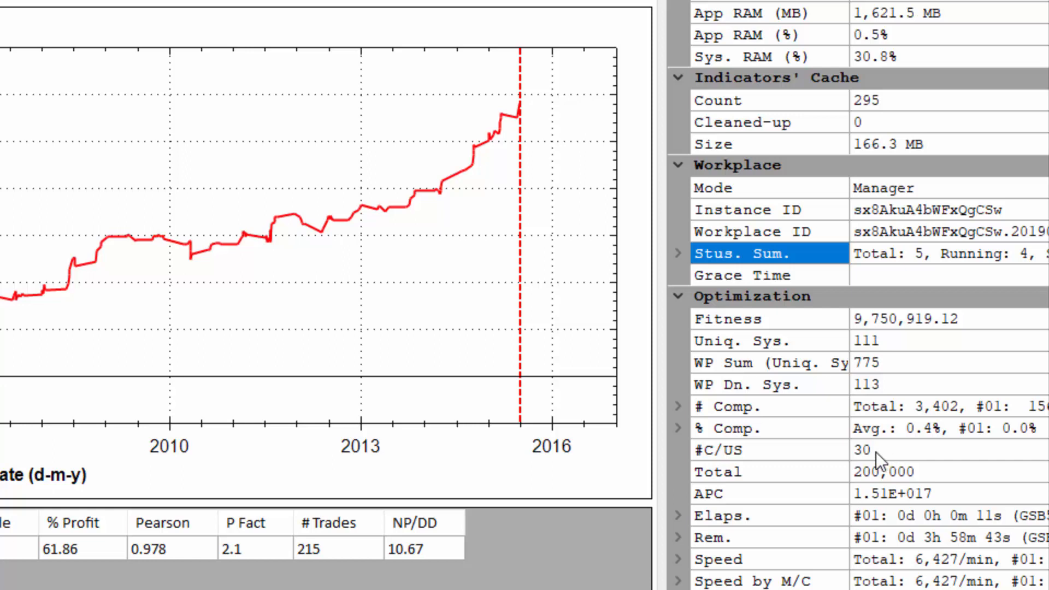
pyautogui.moveTo(879, 455)
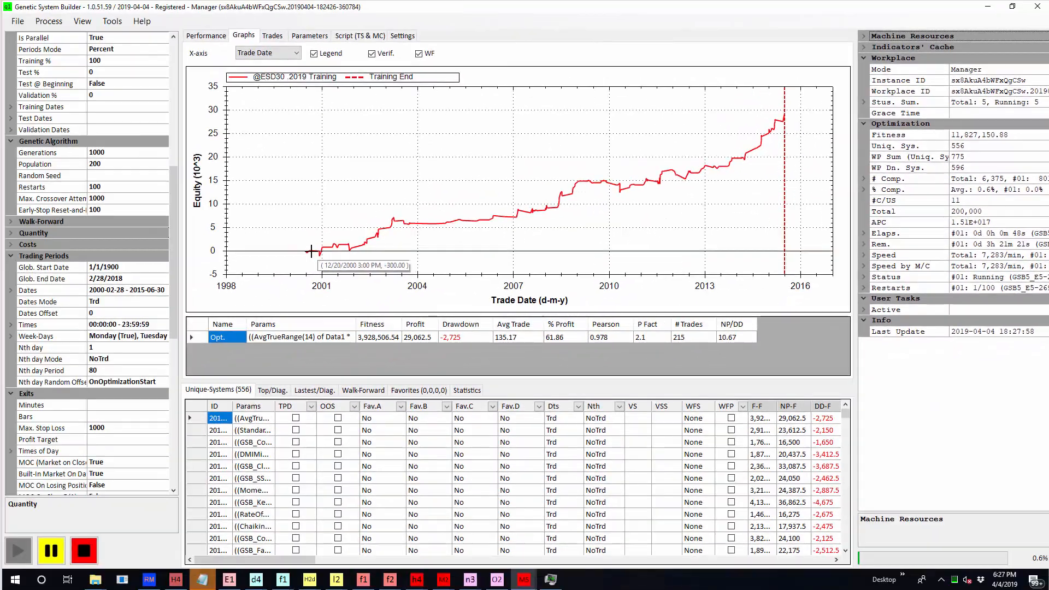
pyautogui.moveTo(314, 250)
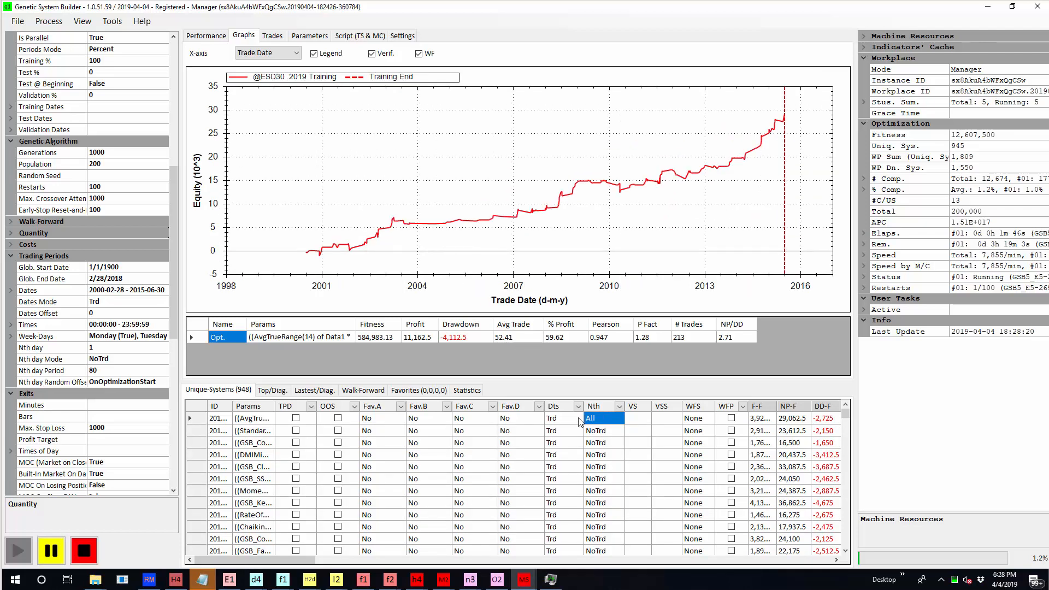
pyautogui.click(562, 418)
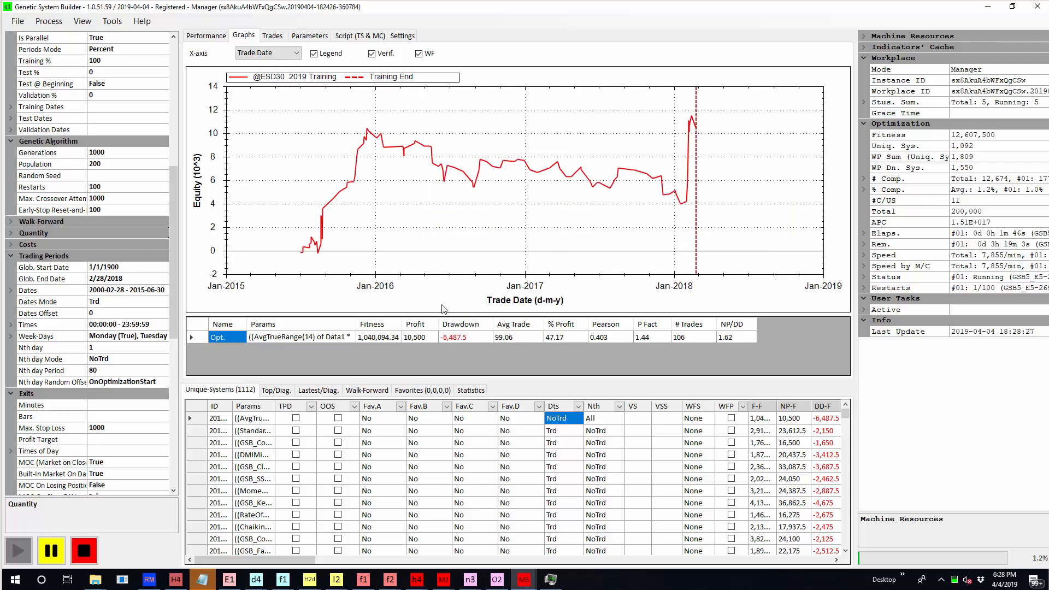
pyautogui.moveTo(694, 173)
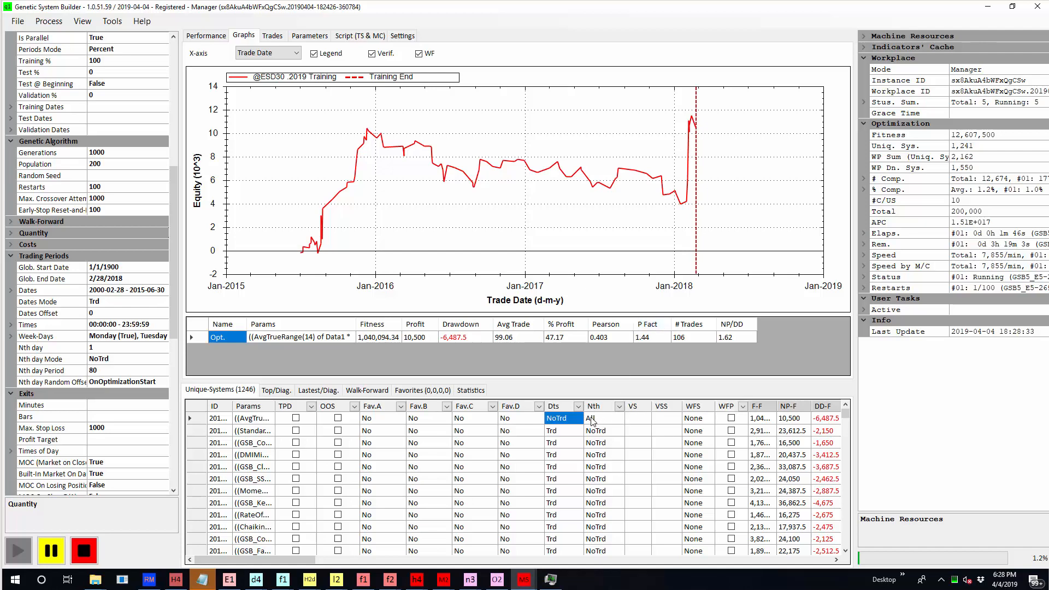
pyautogui.click(593, 418)
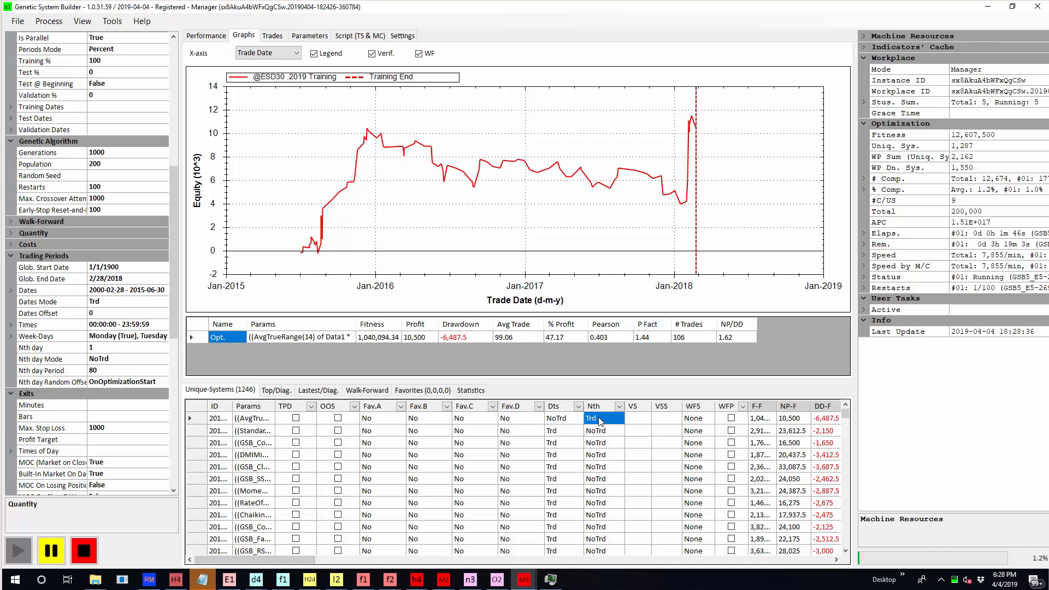
pyautogui.click(552, 418)
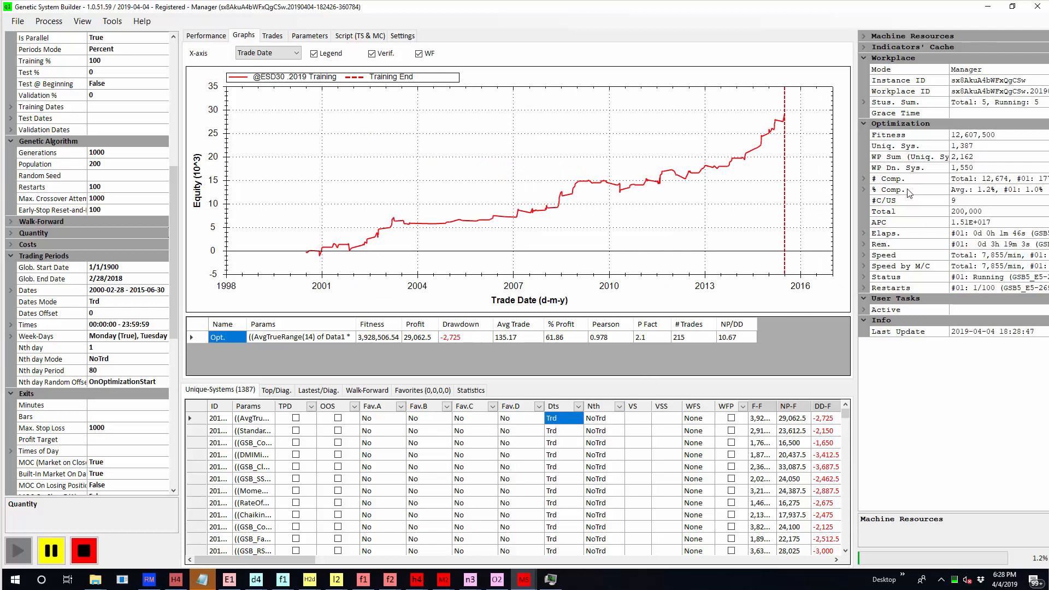
pyautogui.moveTo(241, 390)
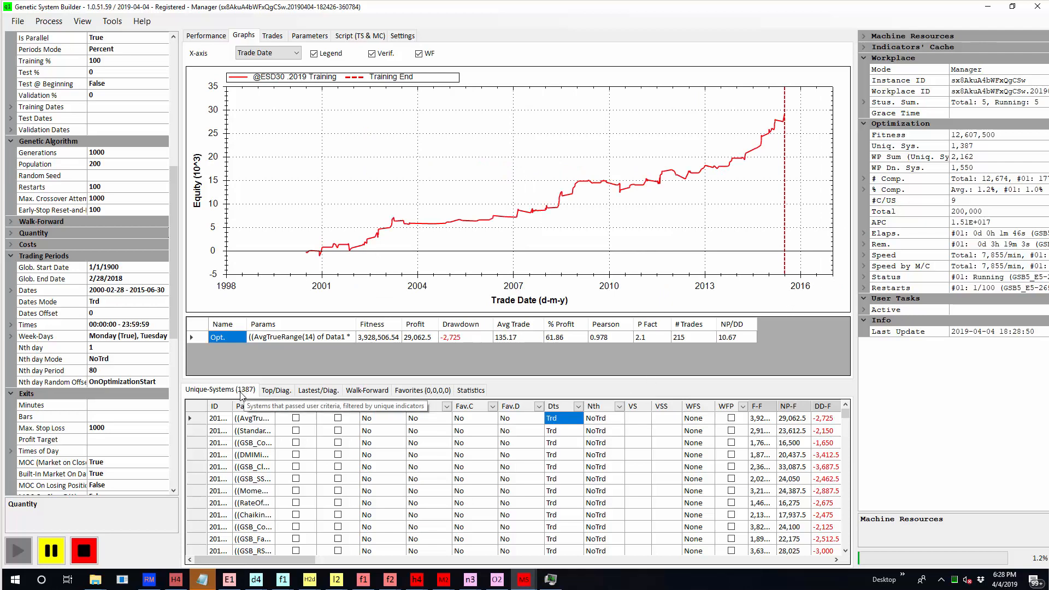
pyautogui.click(83, 550)
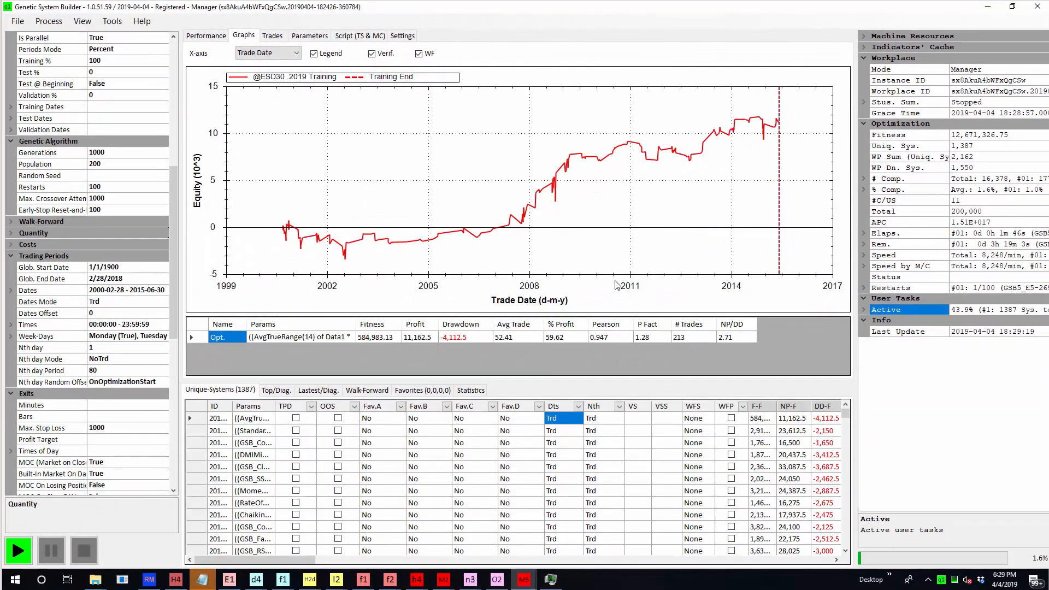
pyautogui.moveTo(599, 295)
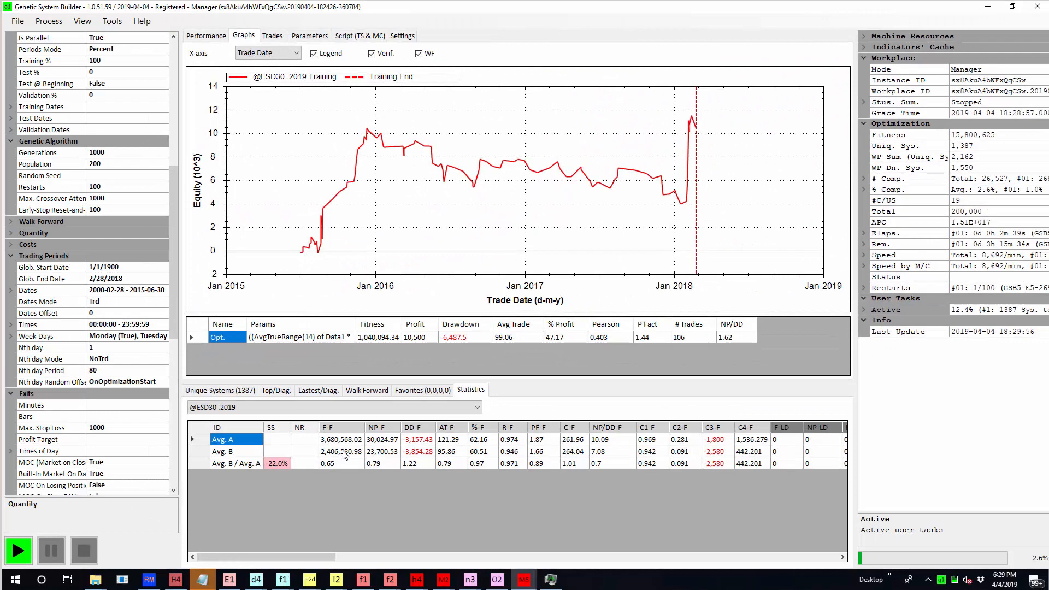
pyautogui.moveTo(417, 455)
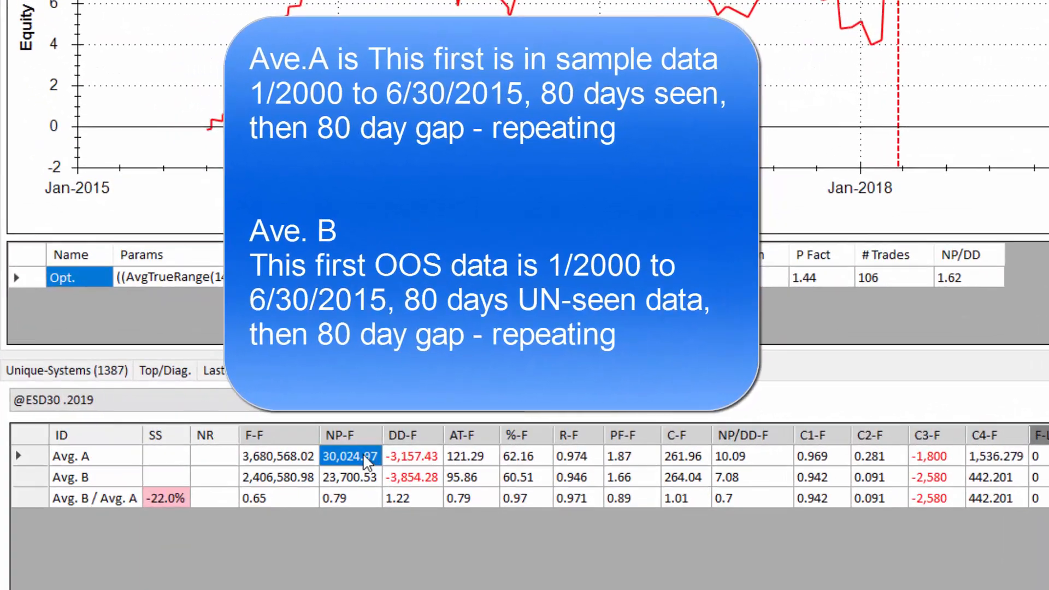
# - Compare net profits of Avg. A, Avg. C and Avg. E, with E around 6,164
pyautogui.click(349, 477)
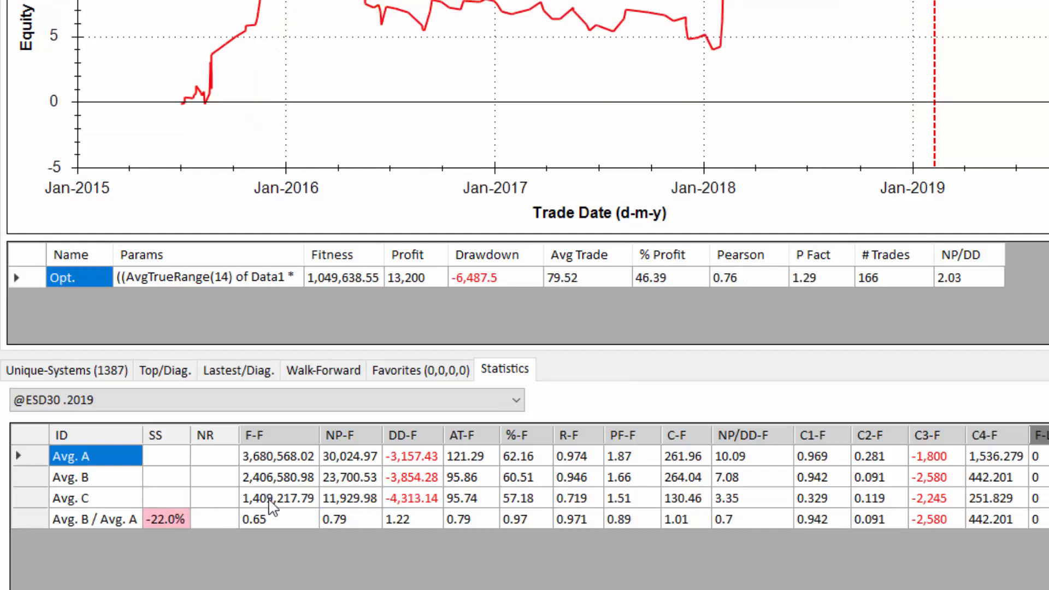
pyautogui.moveTo(499, 501)
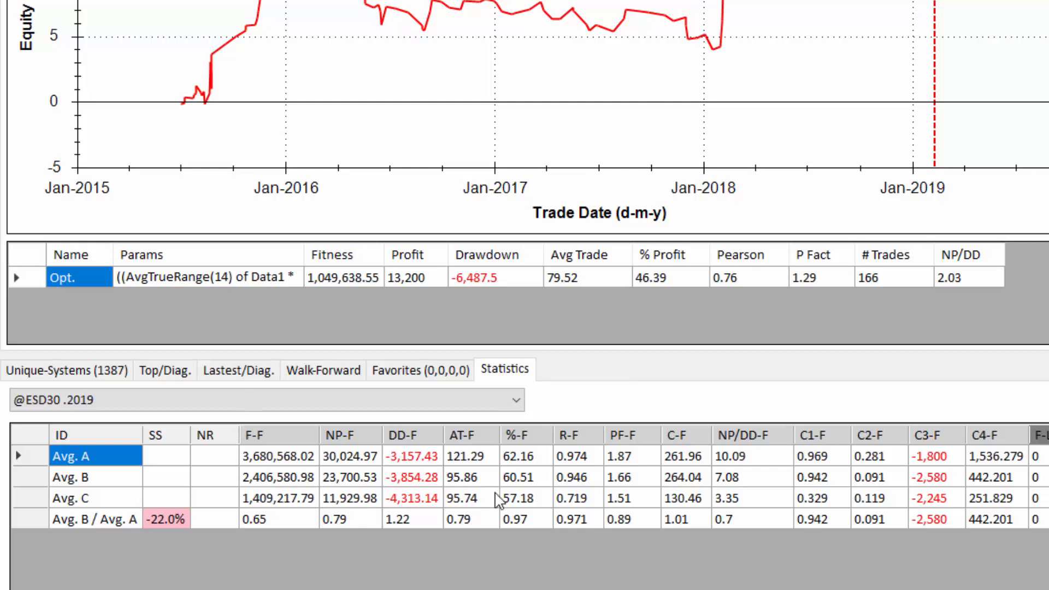
pyautogui.moveTo(352, 510)
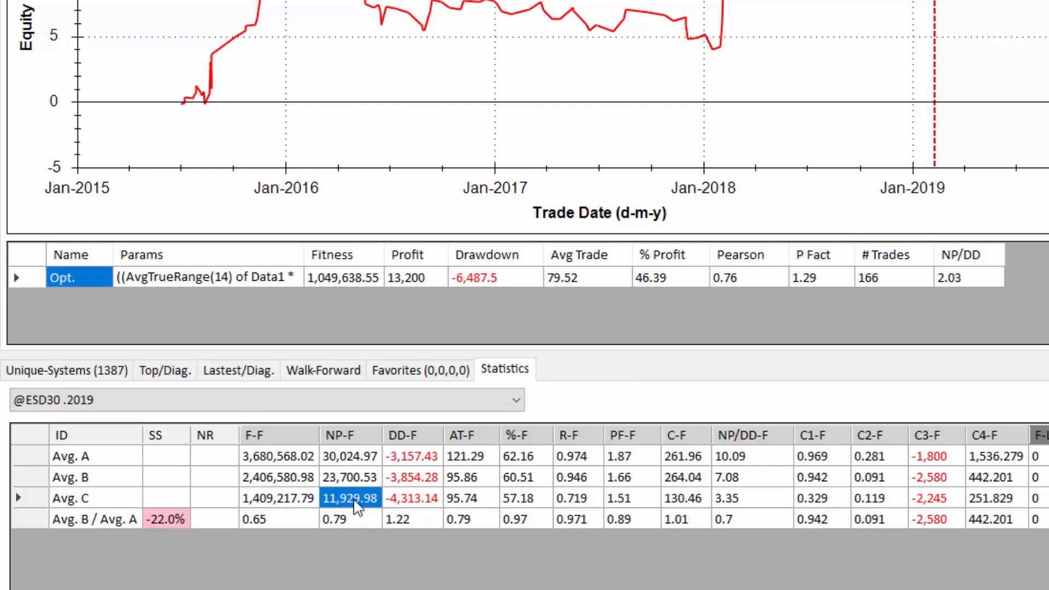
pyautogui.click(631, 497)
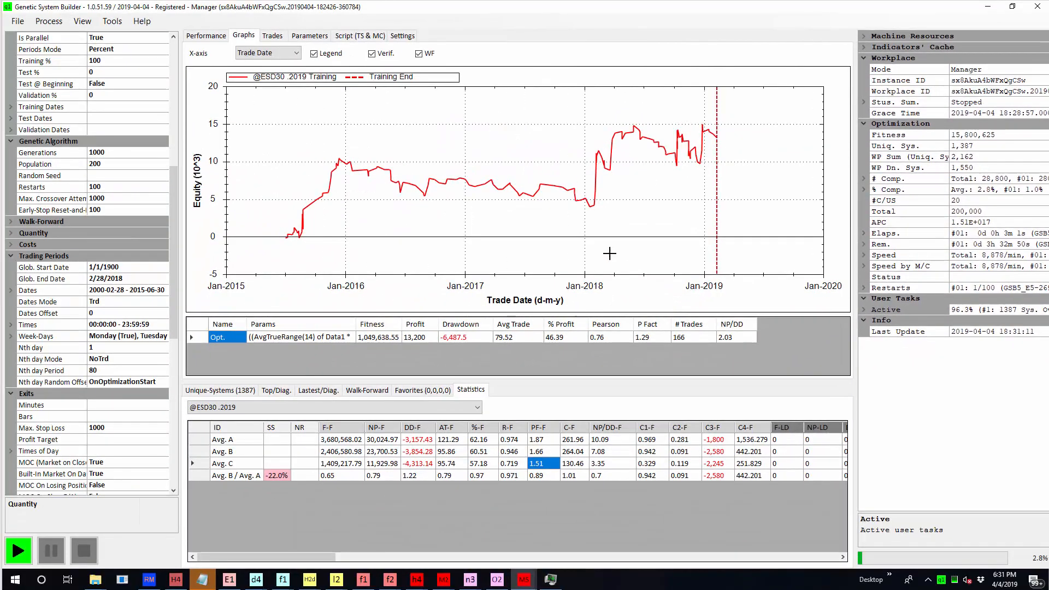
pyautogui.moveTo(698, 202)
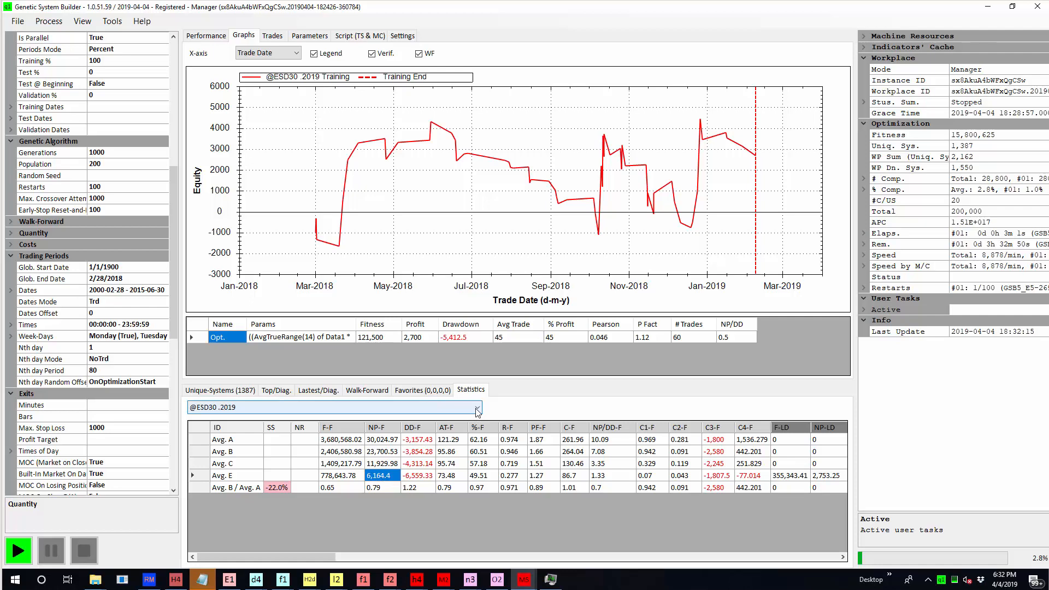
pyautogui.click(476, 408)
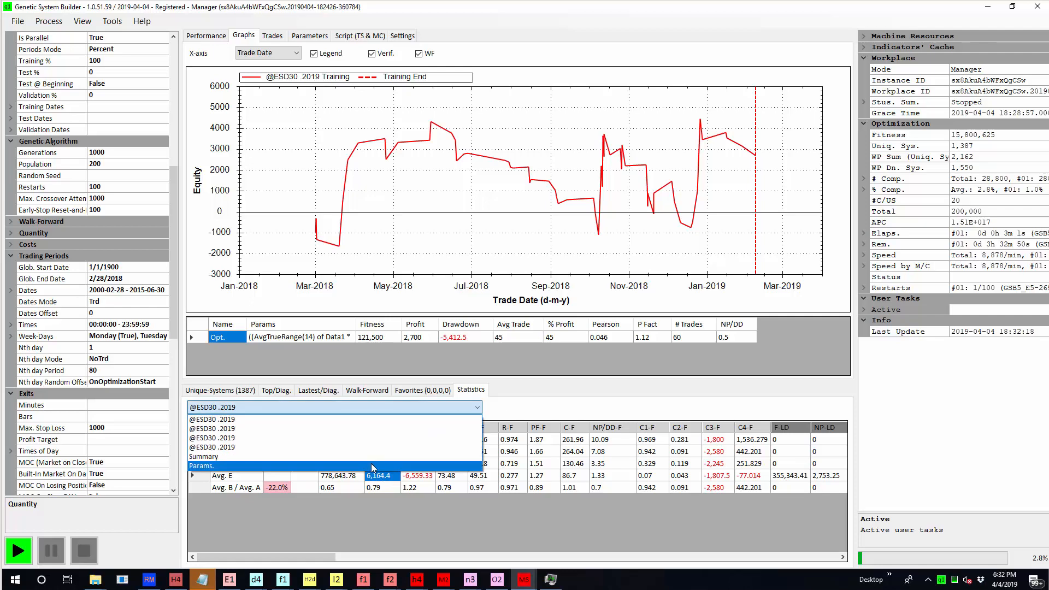
pyautogui.click(200, 465)
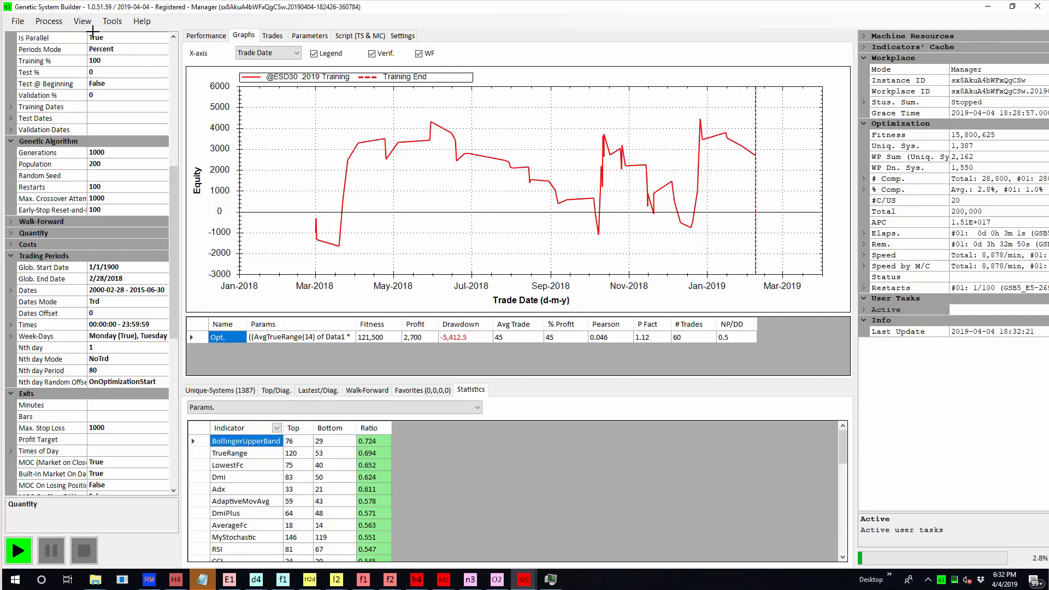
pyautogui.click(82, 21)
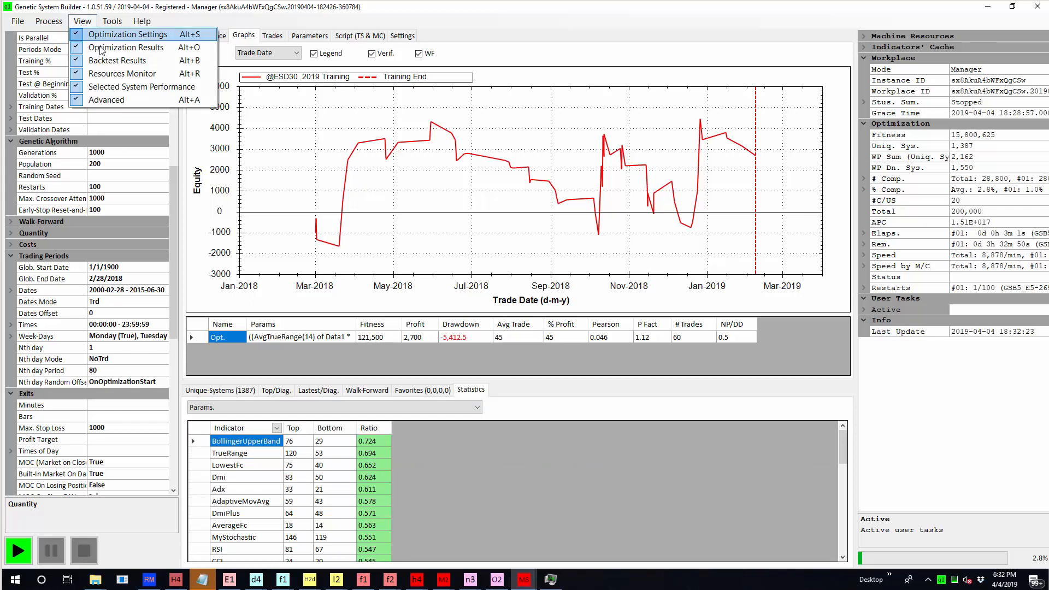
pyautogui.click(127, 34)
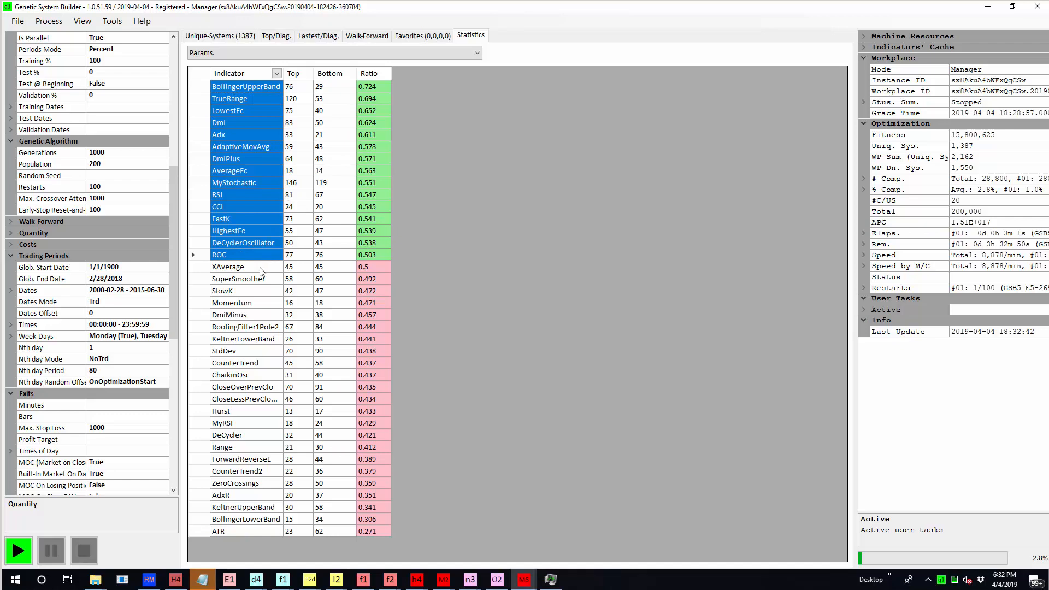
pyautogui.click(228, 266)
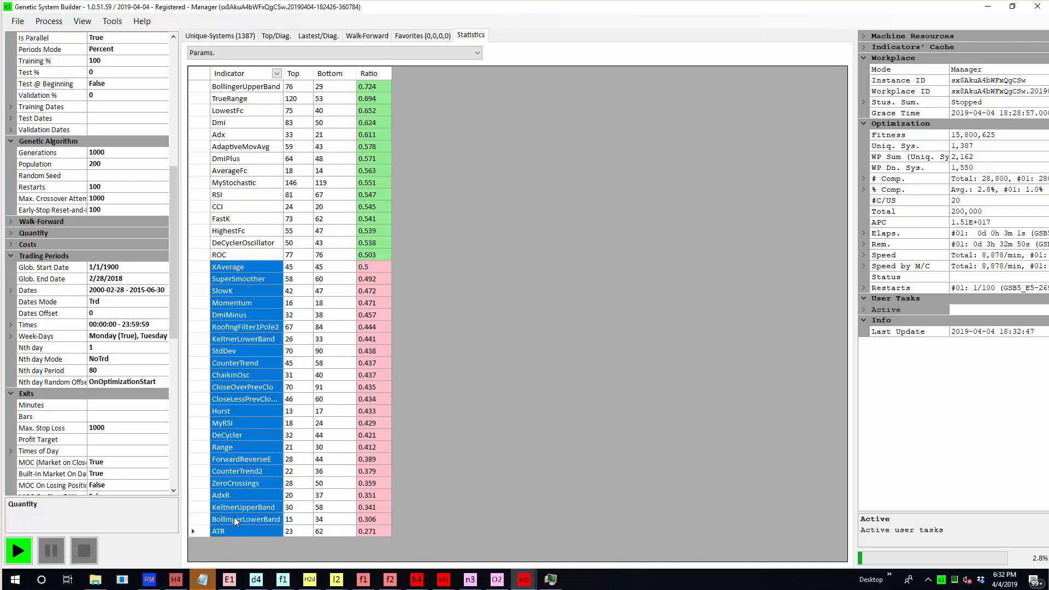
pyautogui.moveTo(298, 93)
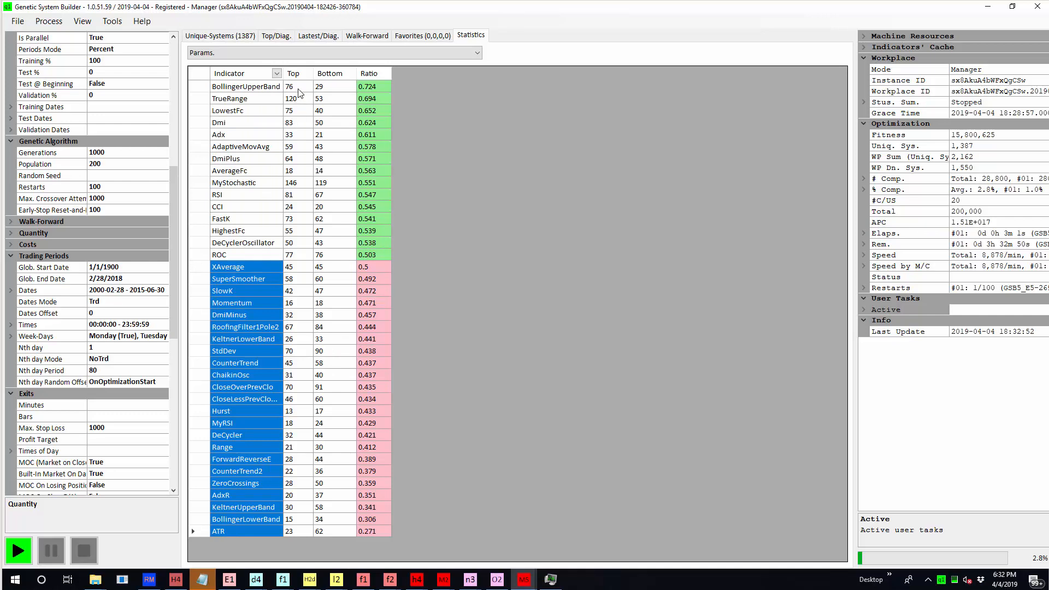
pyautogui.click(292, 87)
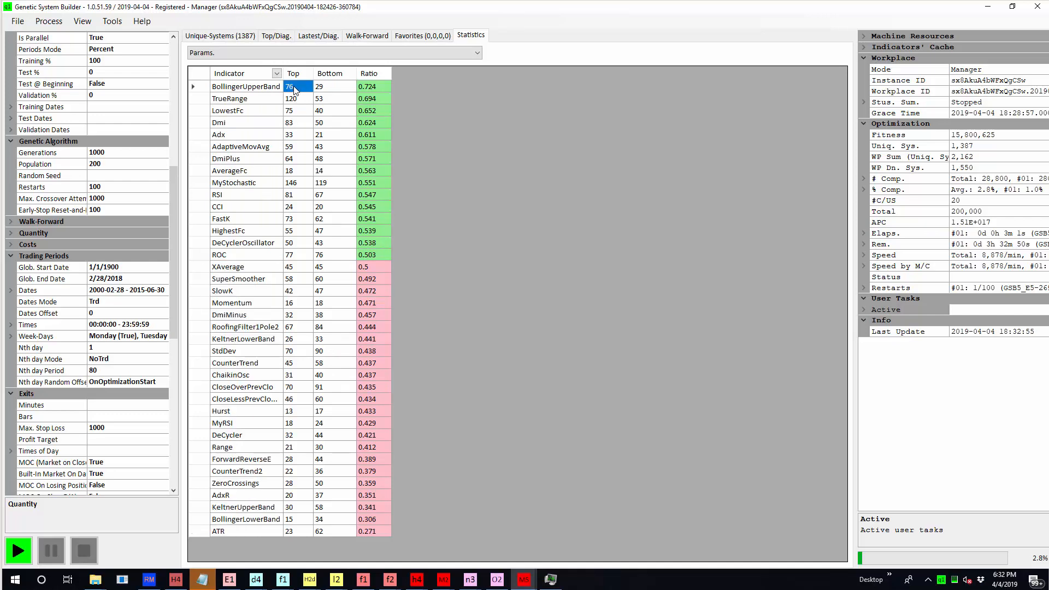
pyautogui.click(319, 86)
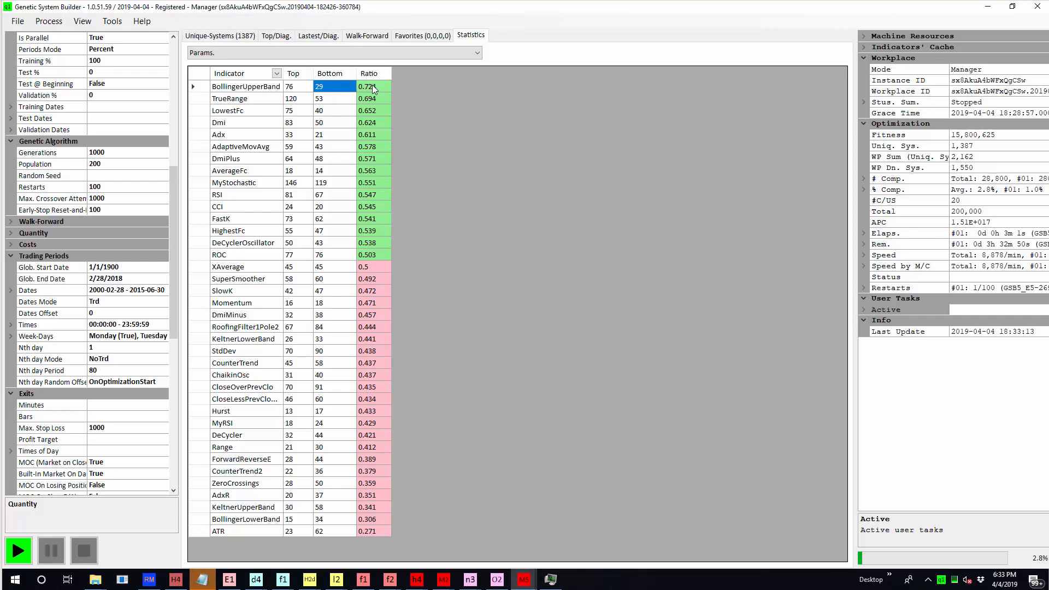
pyautogui.moveTo(381, 126)
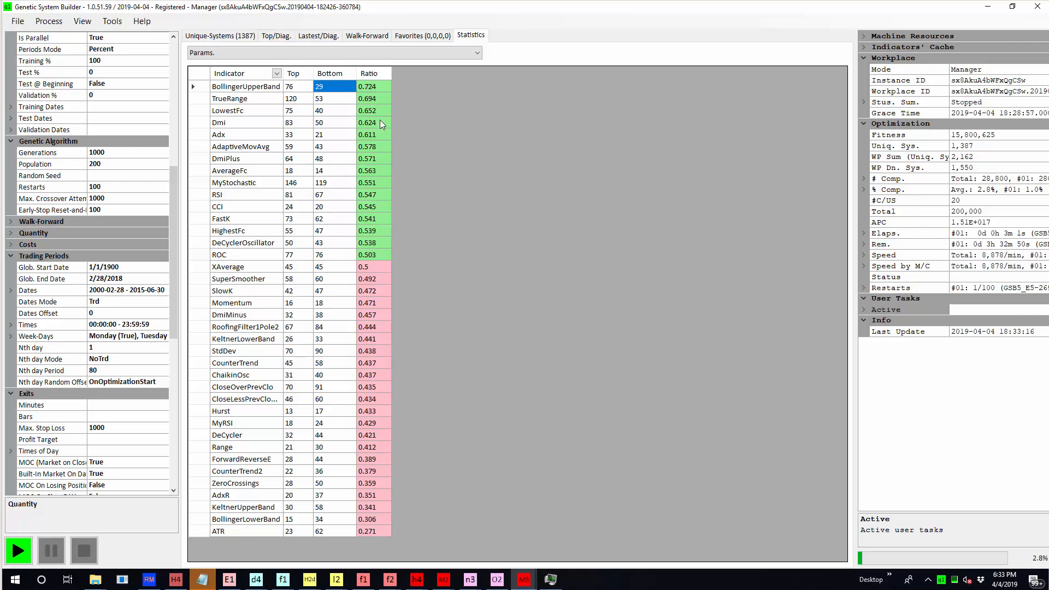
pyautogui.moveTo(382, 125)
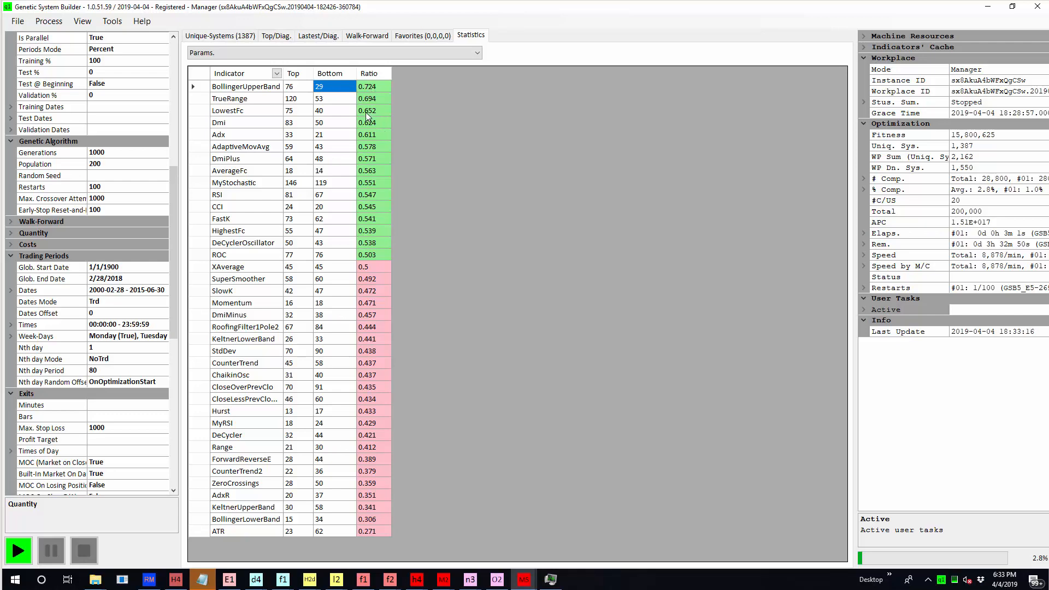
pyautogui.moveTo(300, 107)
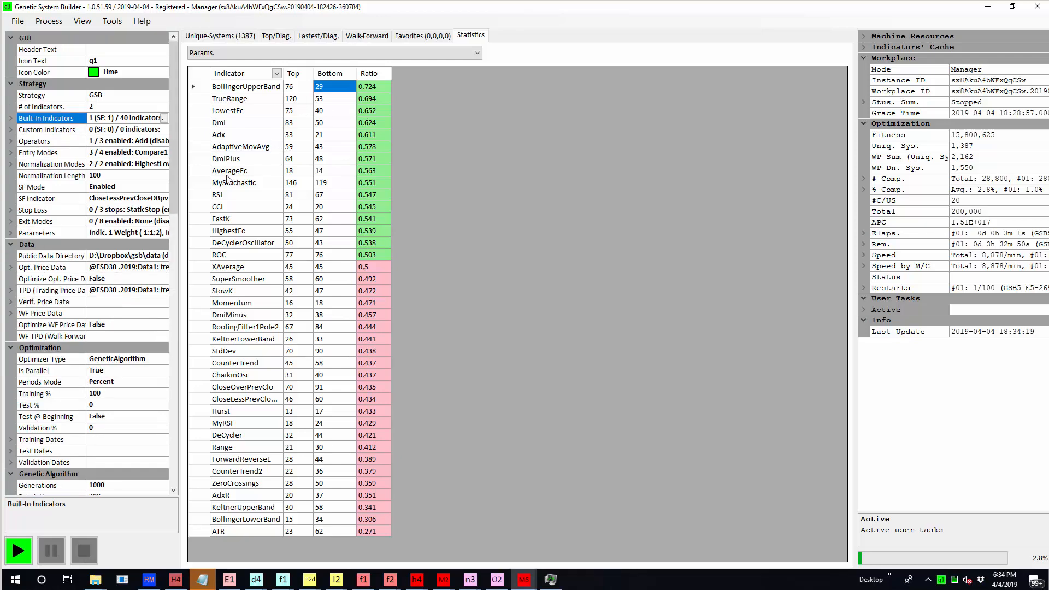
pyautogui.moveTo(328, 256)
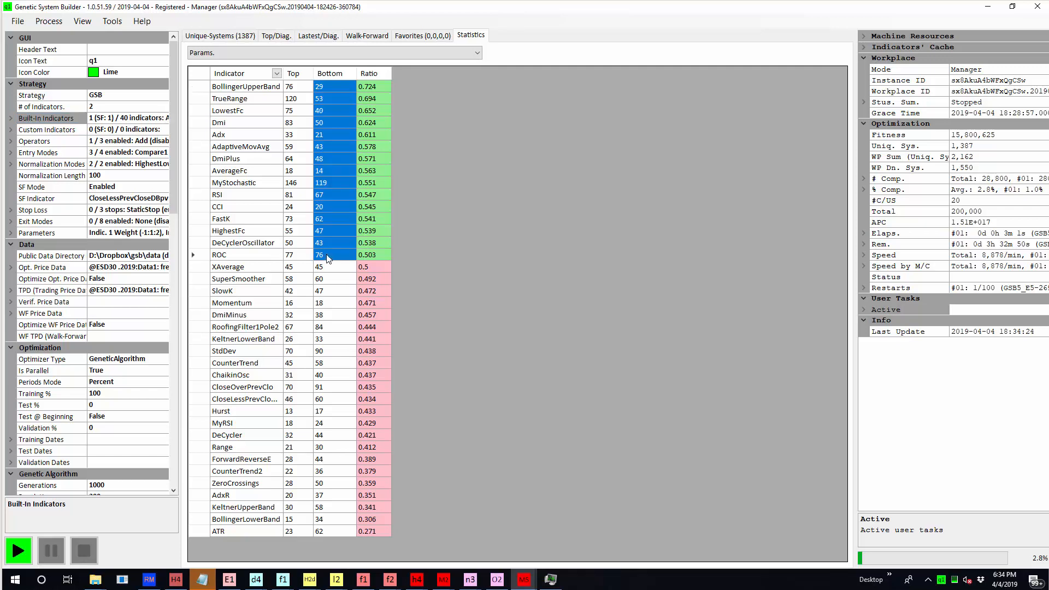
pyautogui.moveTo(327, 110)
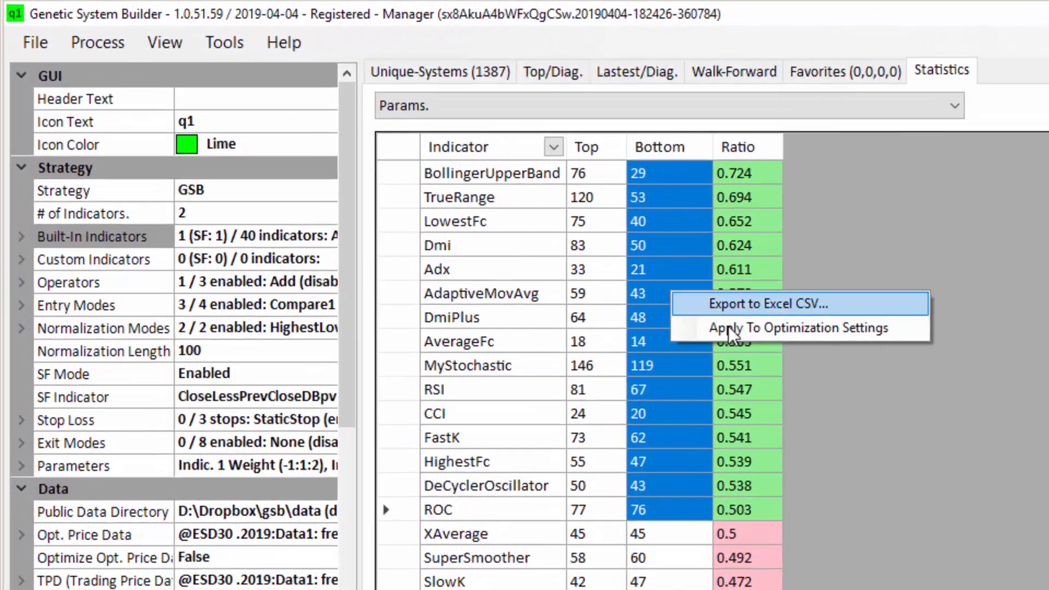
# - Apply the 15 green indicators with ratios above 0.5 as built-in optimization indicators
pyautogui.click(797, 327)
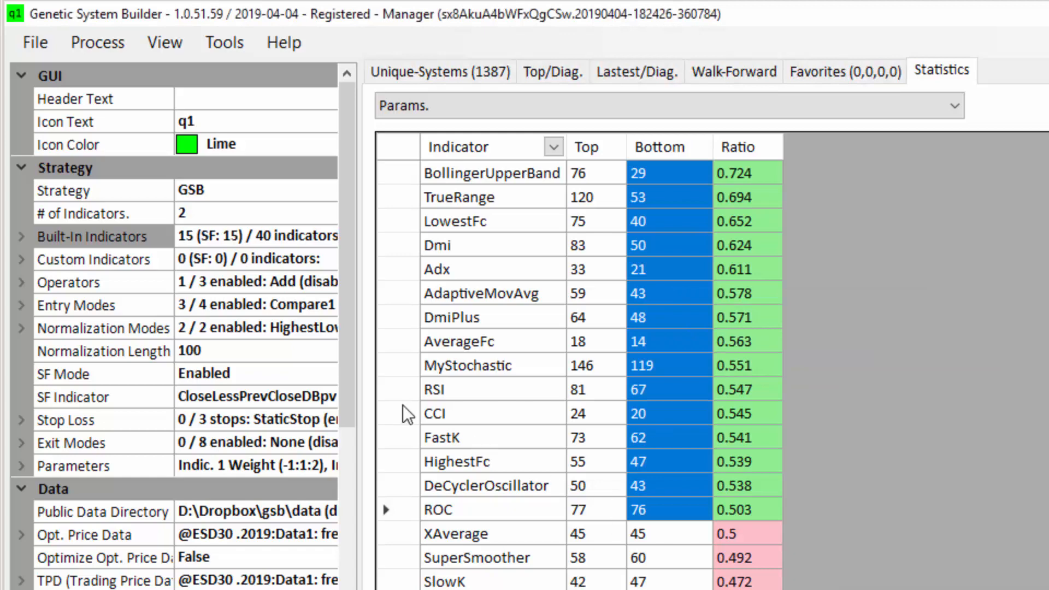
pyautogui.moveTo(187, 236)
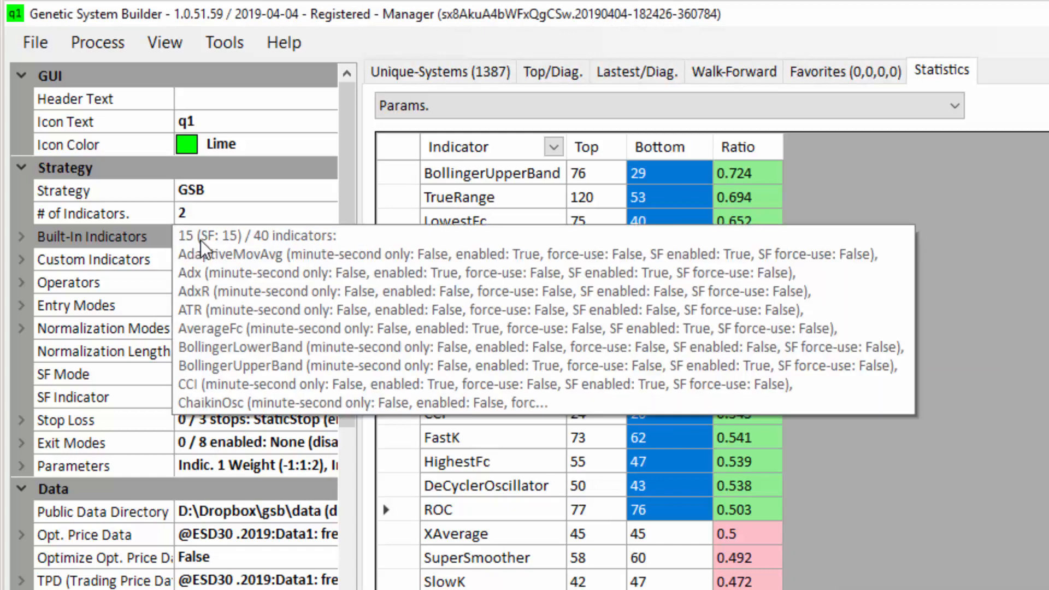
pyautogui.moveTo(283, 254)
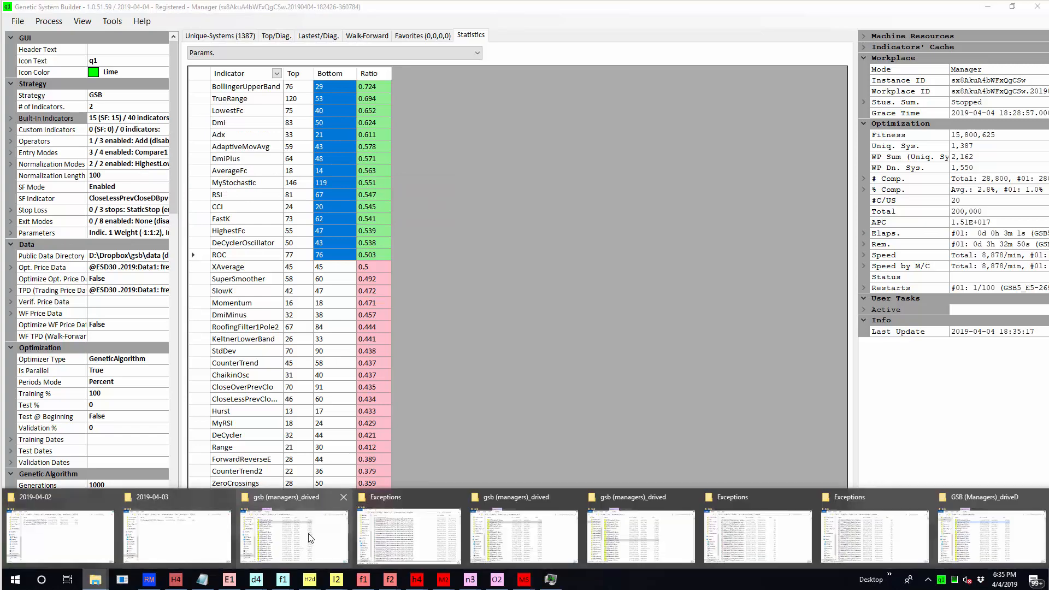
# - In the new workplace, set Header Text to 'top 15' and Glob. End Date to 12/31/2018
pyautogui.click(292, 535)
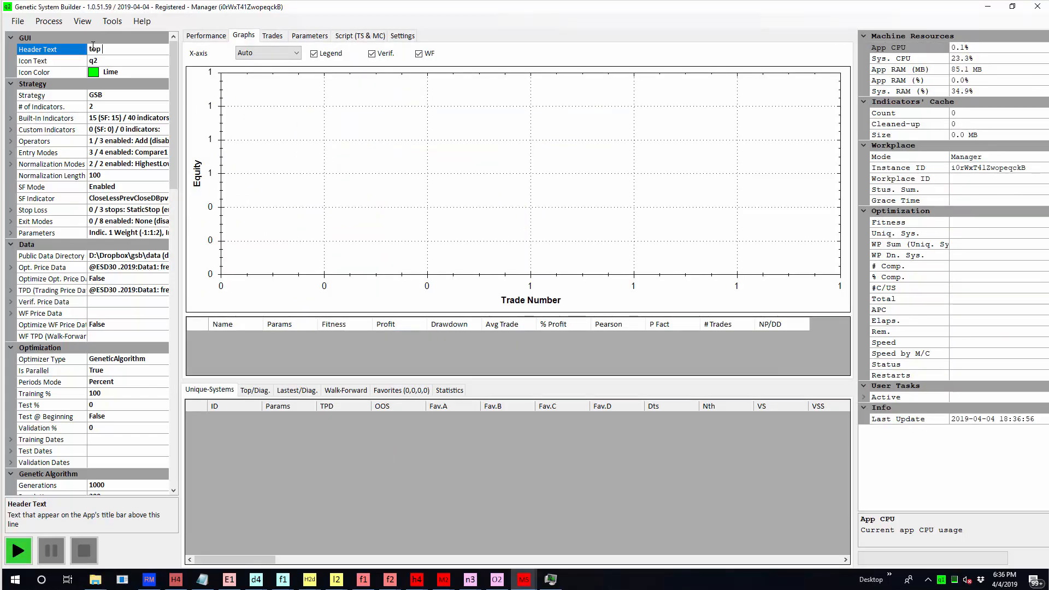
pyautogui.write('15')
pyautogui.write('12/31/2')
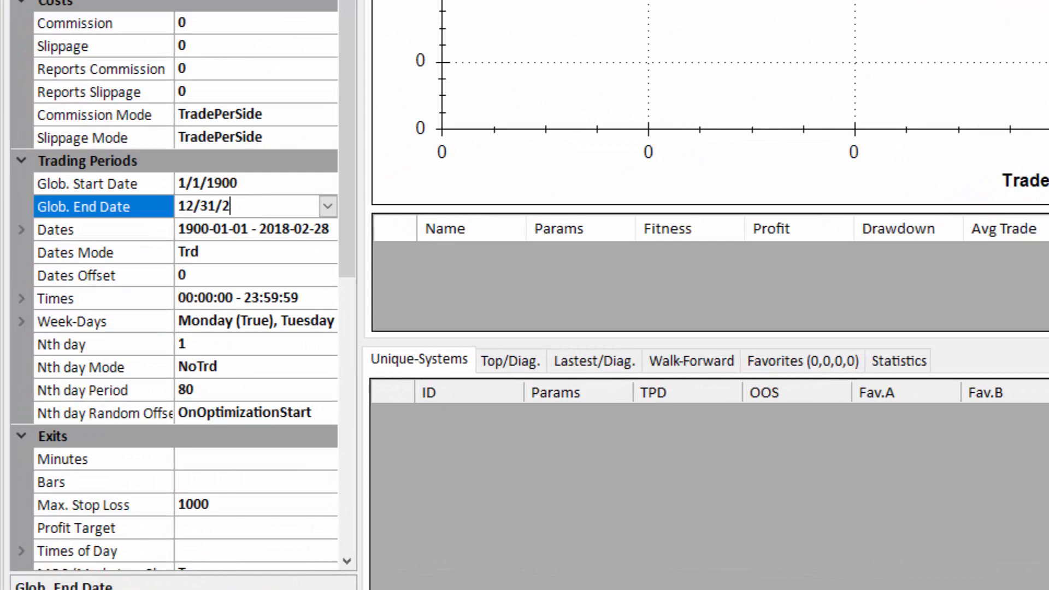
pyautogui.write('018')
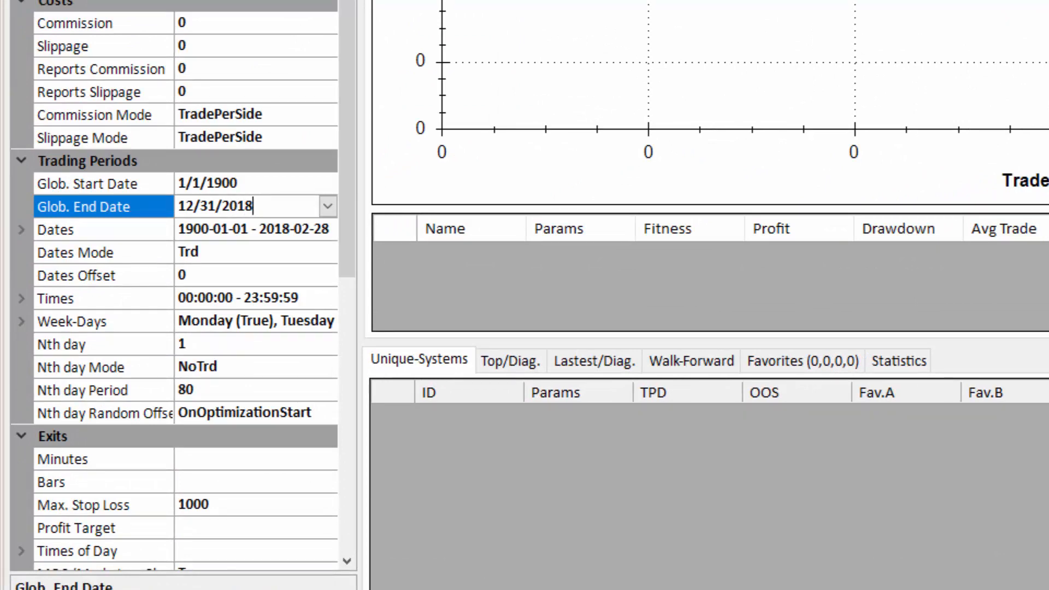
pyautogui.press('Backspace')
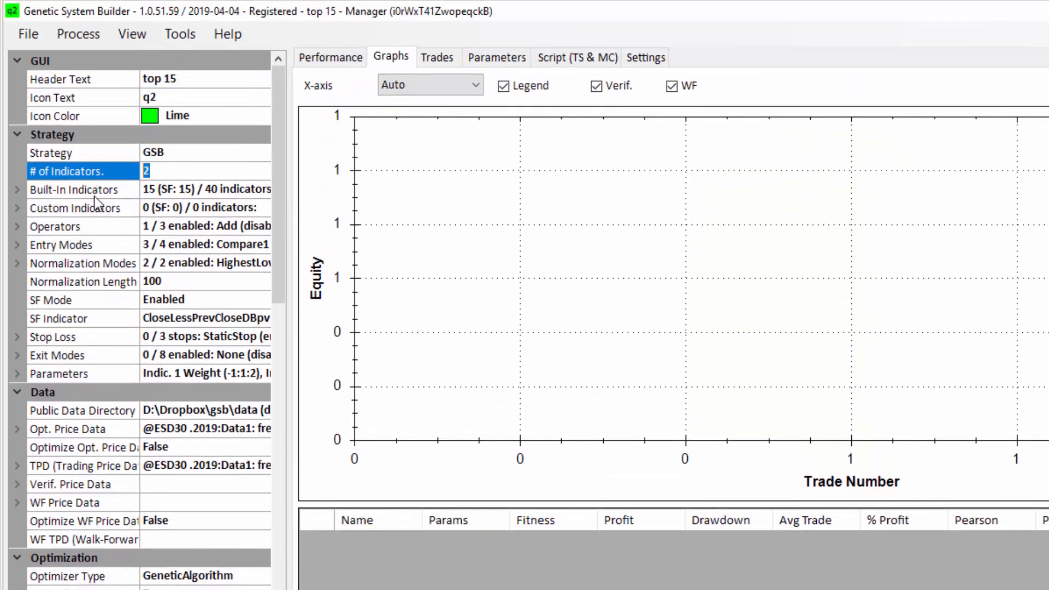
# - Use 3 indicators, toggle the IFltRvAndSFRv exit mode, and cap unique systems at 500
pyautogui.write('3')
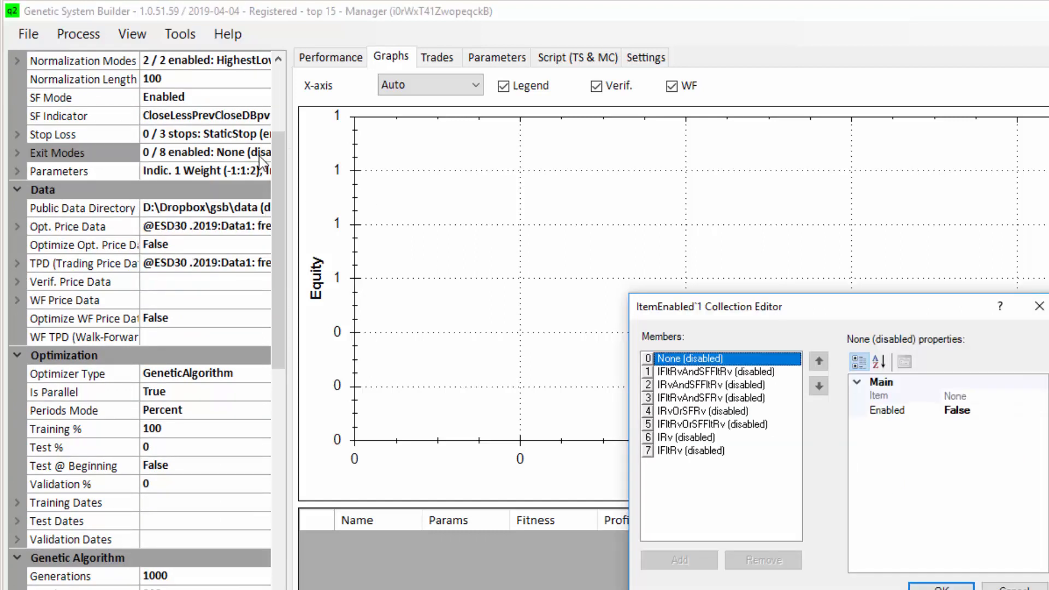
pyautogui.click(703, 398)
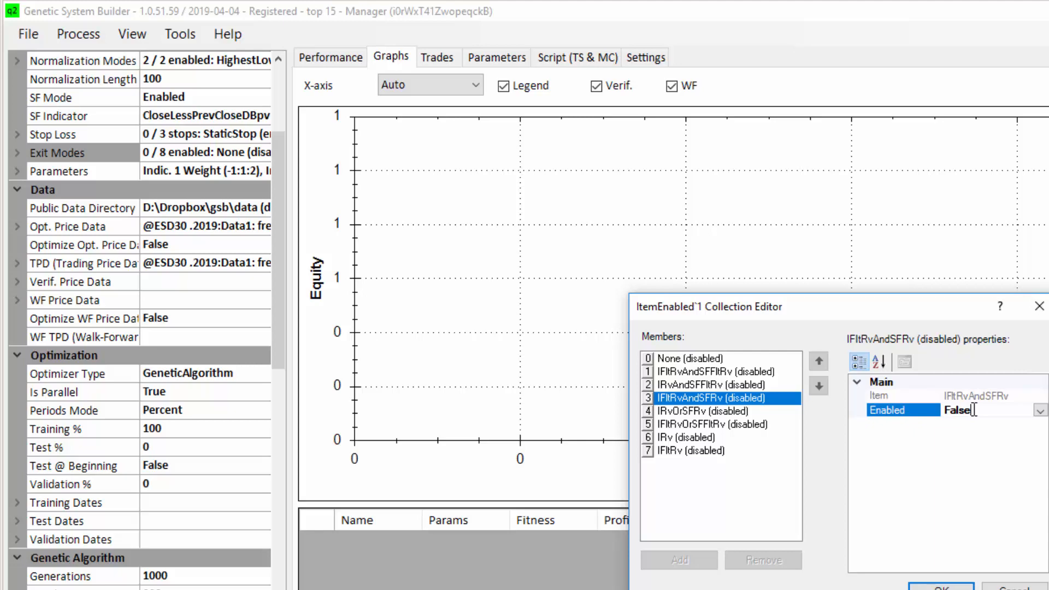
pyautogui.click(1039, 411)
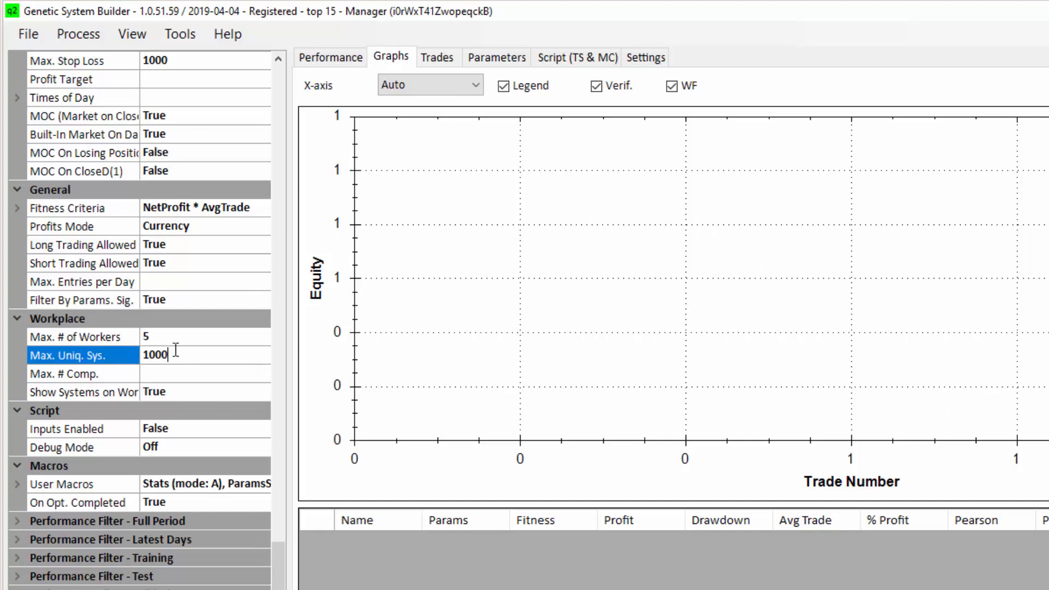
pyautogui.write('500')
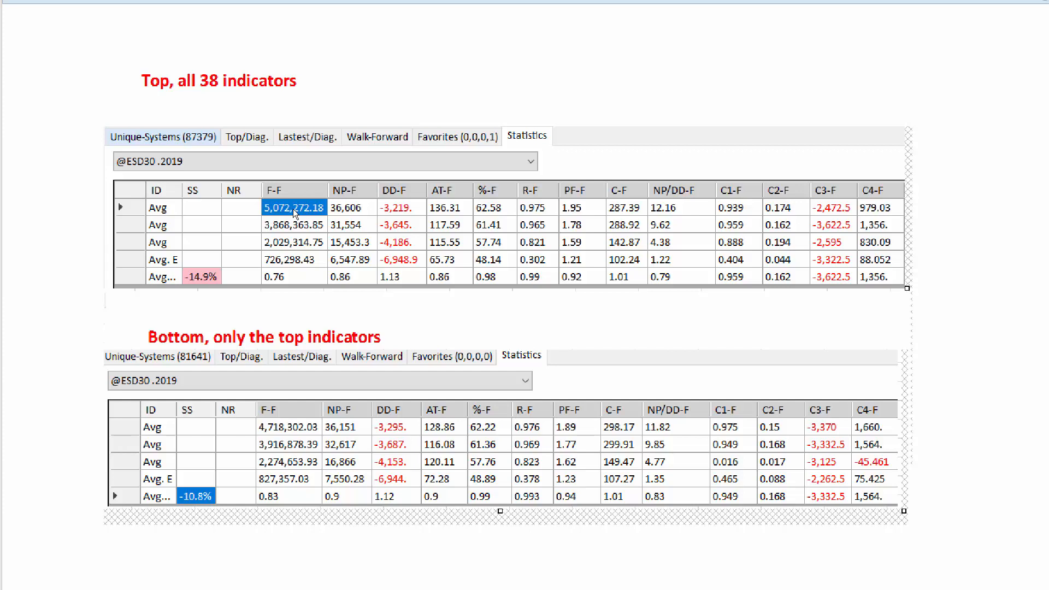
pyautogui.moveTo(340, 213)
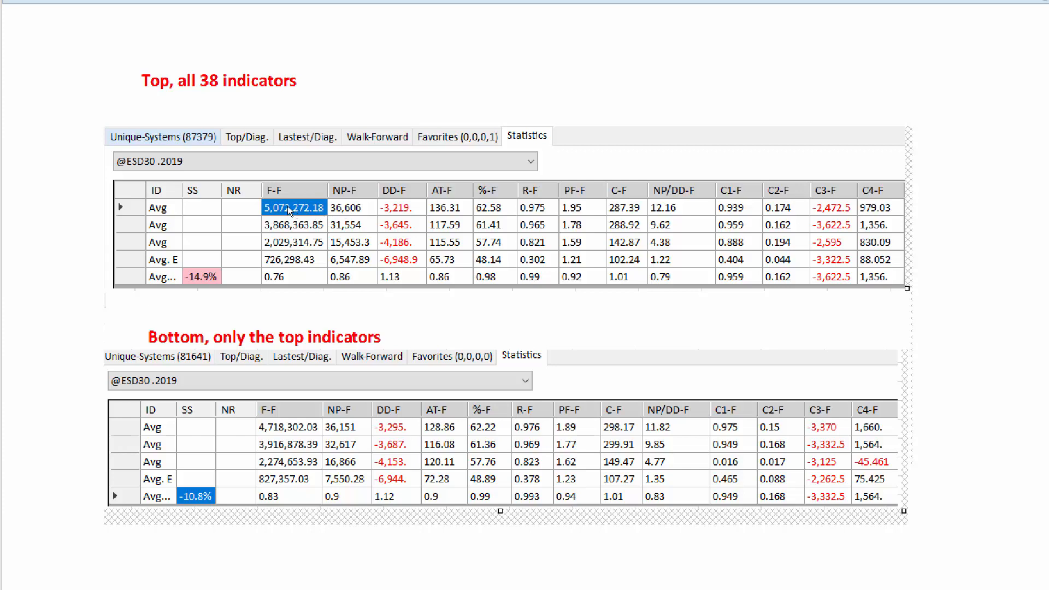
pyautogui.moveTo(288, 431)
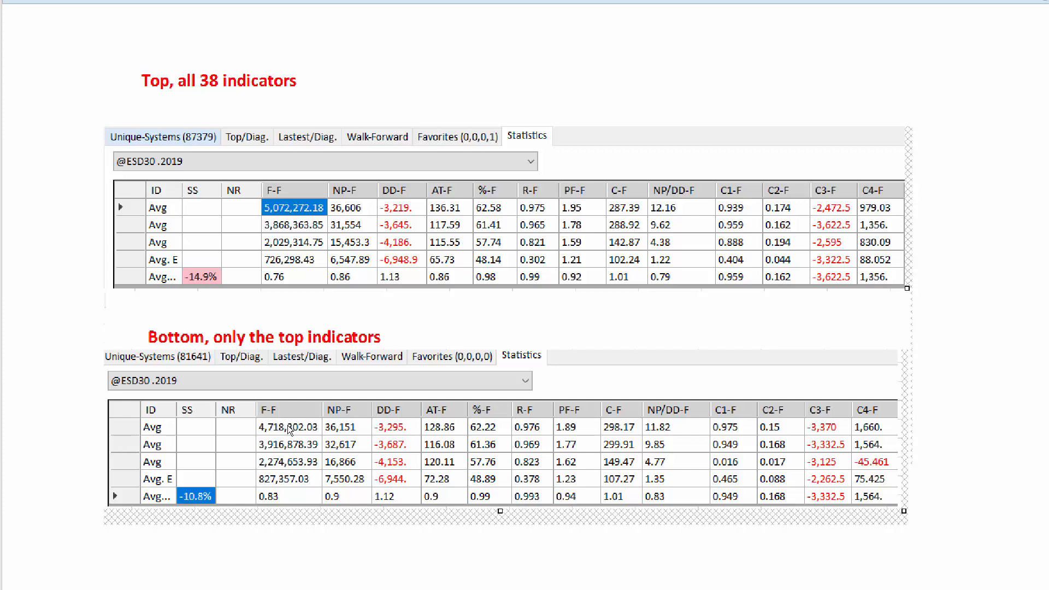
pyautogui.moveTo(294, 224)
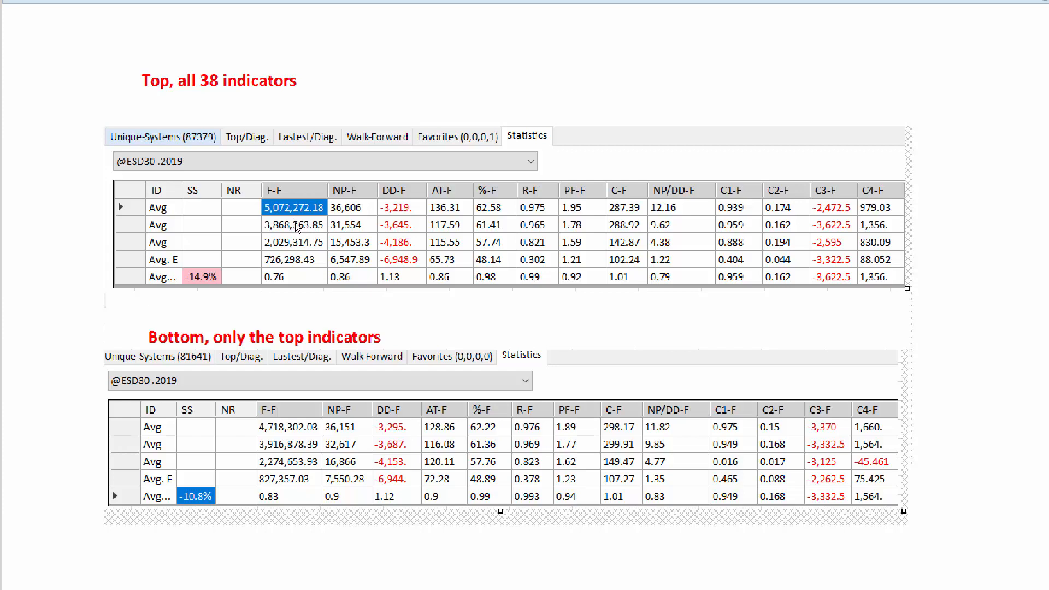
pyautogui.moveTo(286, 445)
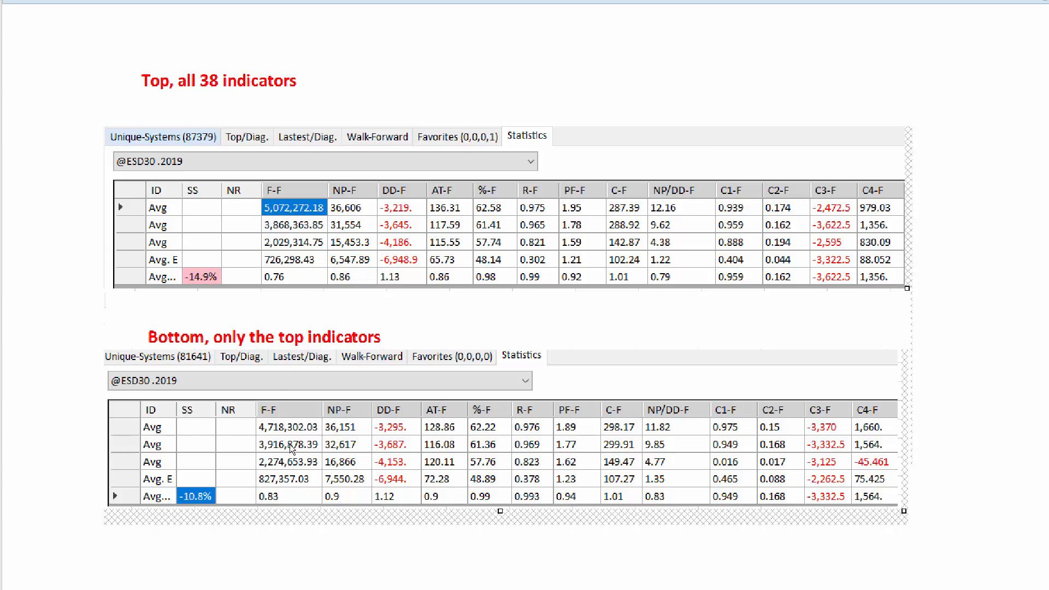
pyautogui.moveTo(303, 304)
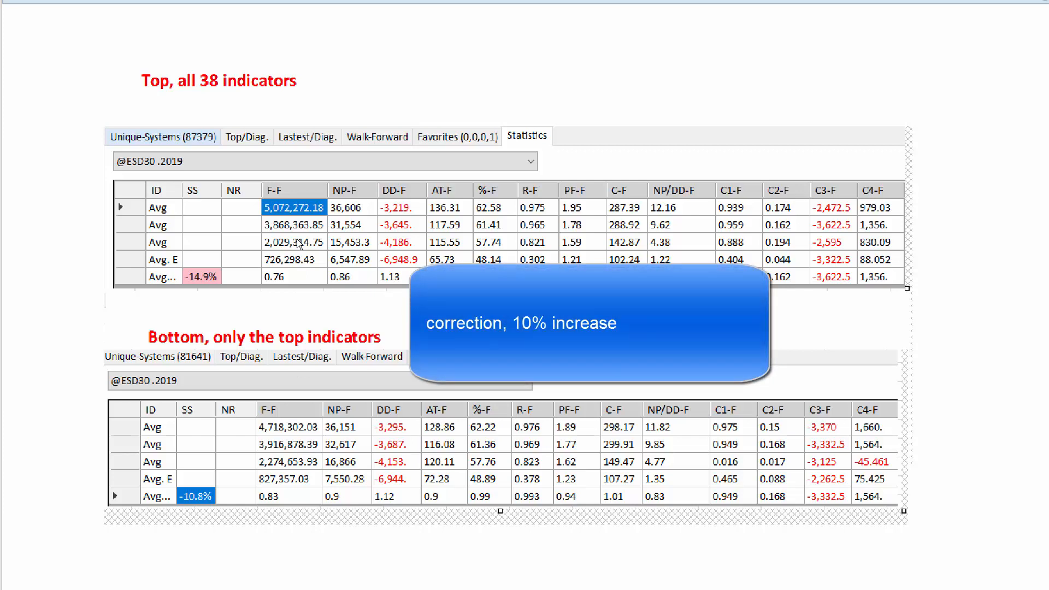
pyautogui.moveTo(274, 453)
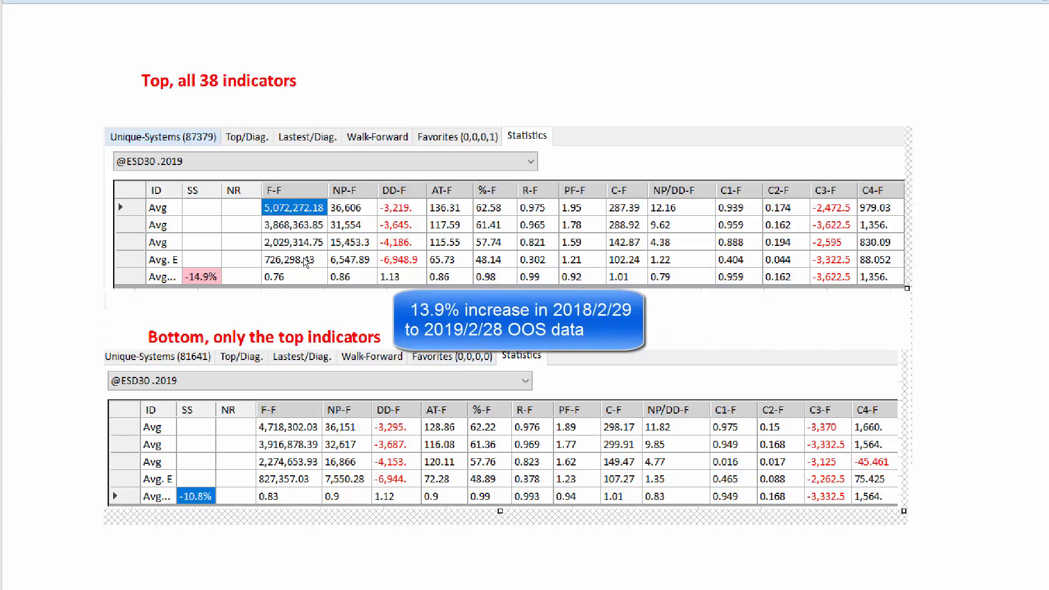
pyautogui.moveTo(299, 349)
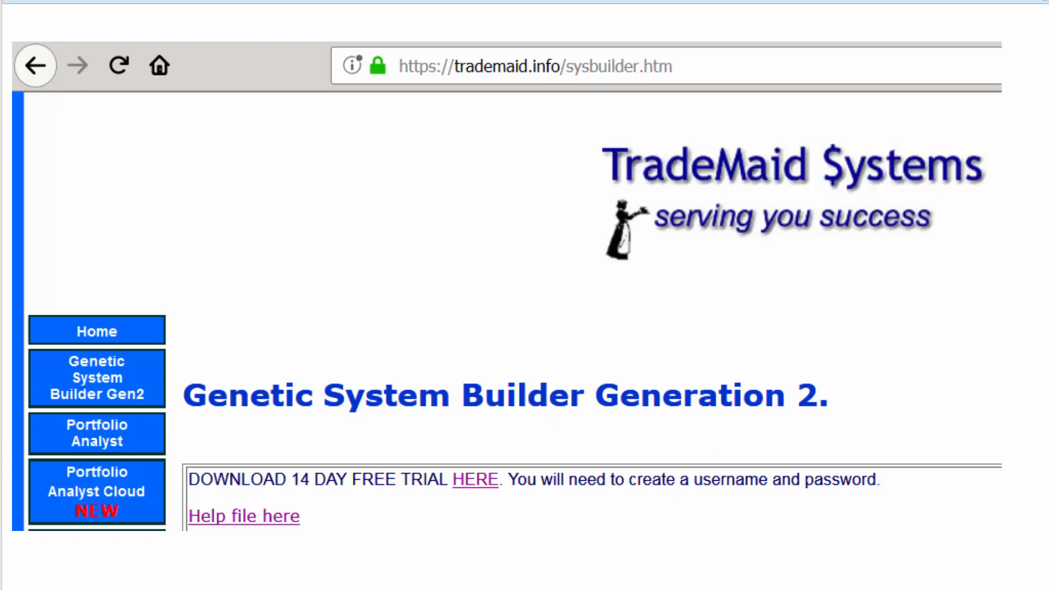
pyautogui.moveTo(480, 575)
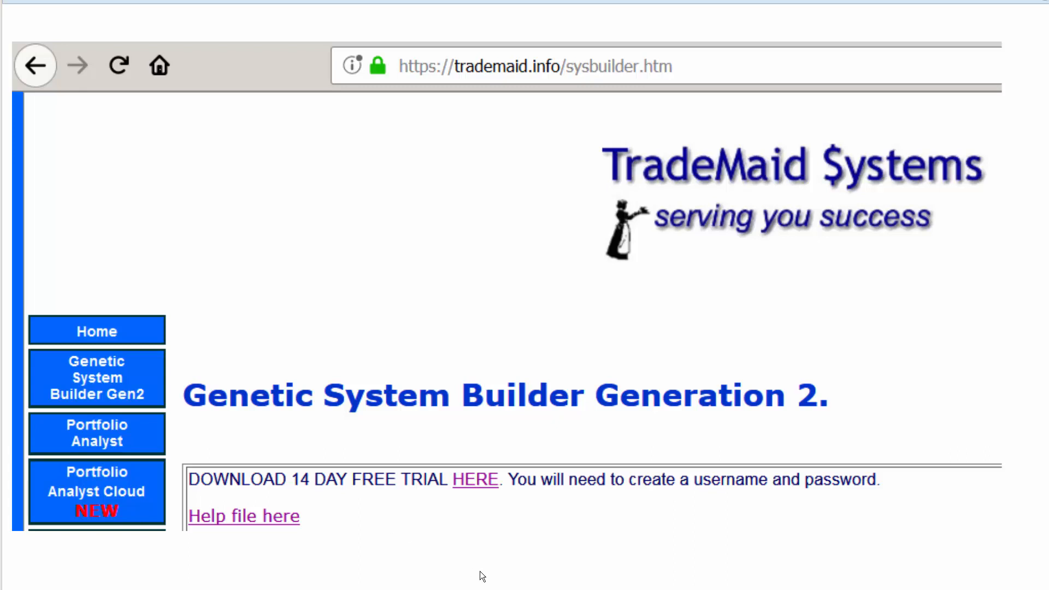